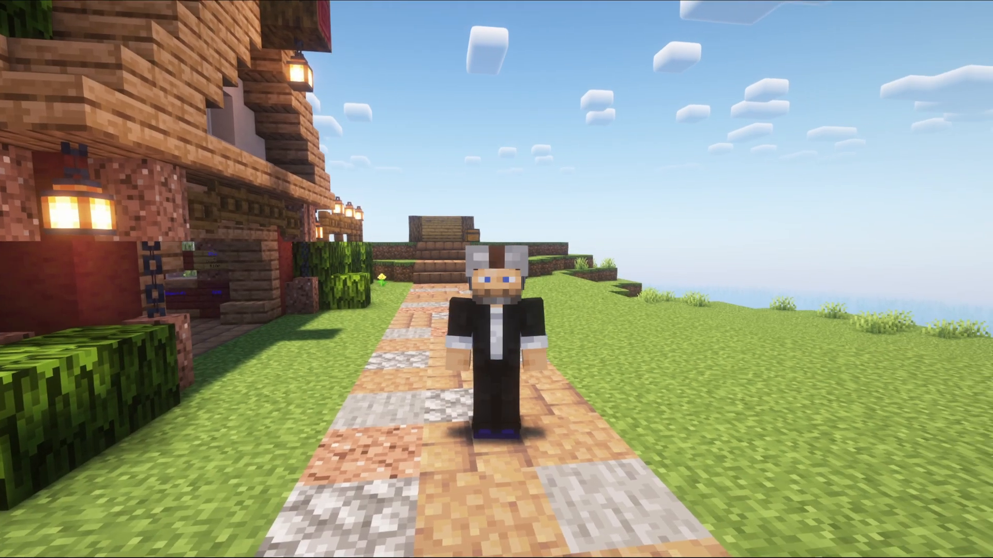
pyautogui.moveTo(496, 279)
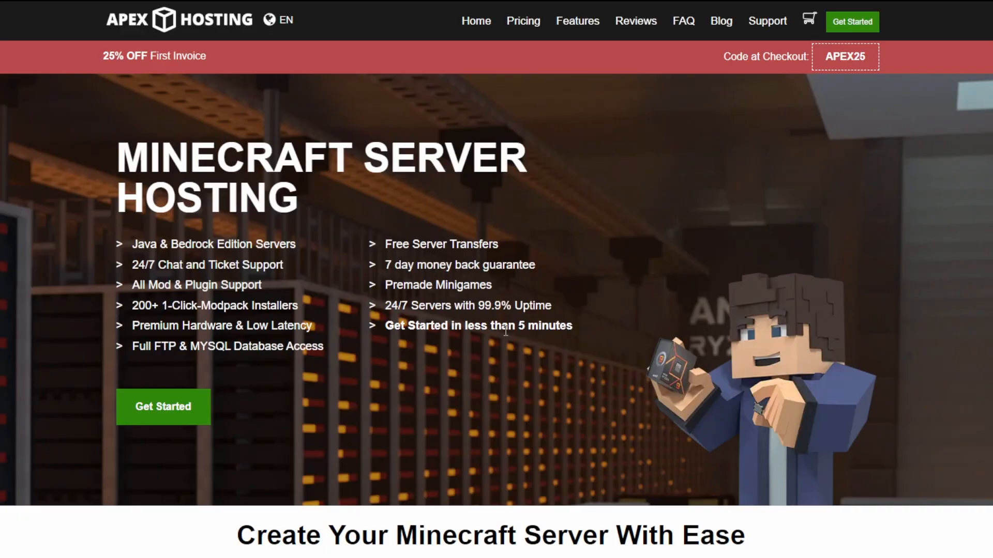
pyautogui.moveTo(510, 328)
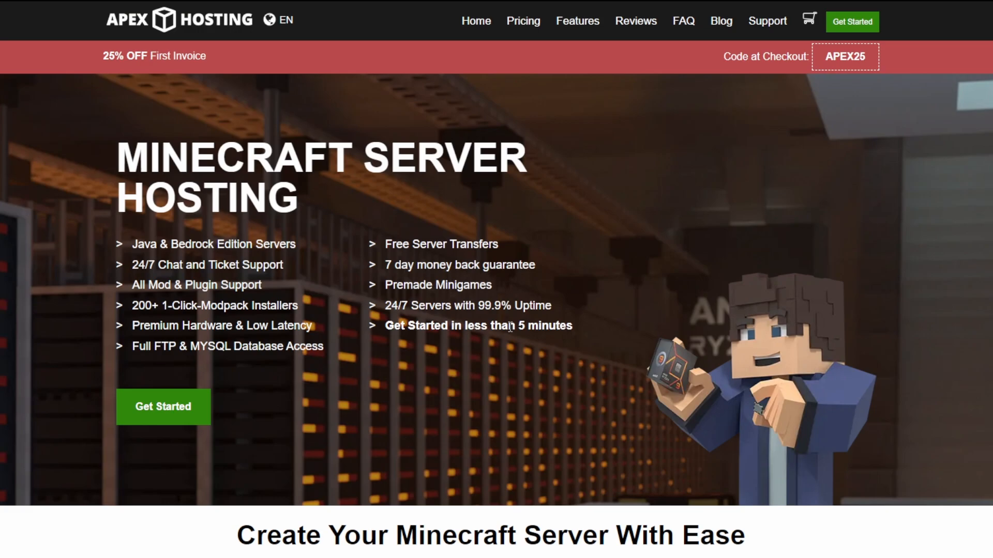
pyautogui.moveTo(482, 354)
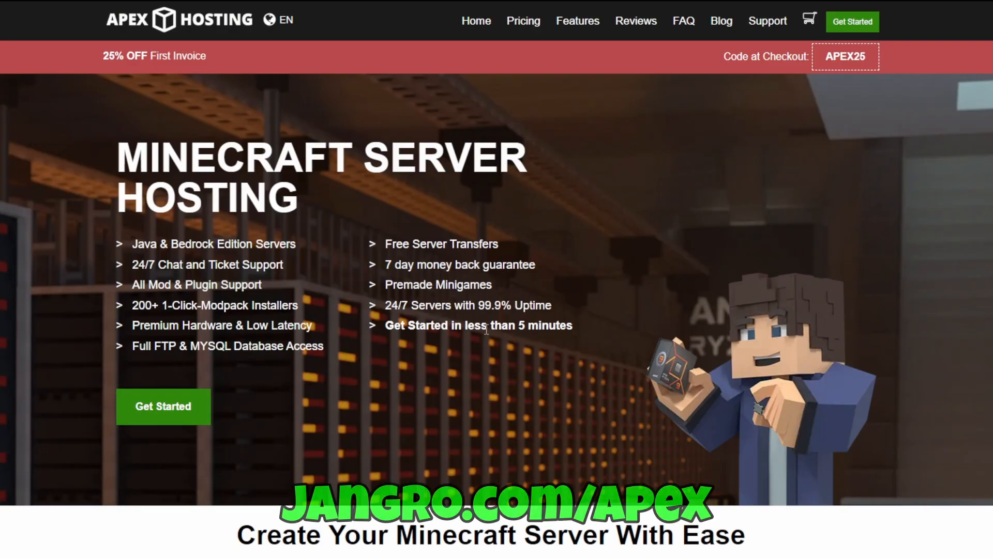
pyautogui.moveTo(510, 340)
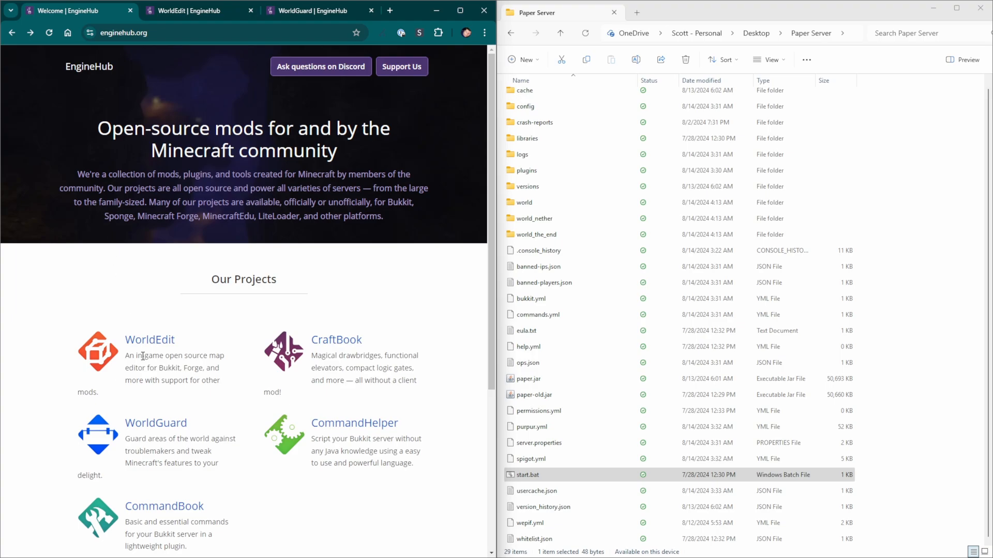
pyautogui.moveTo(161, 407)
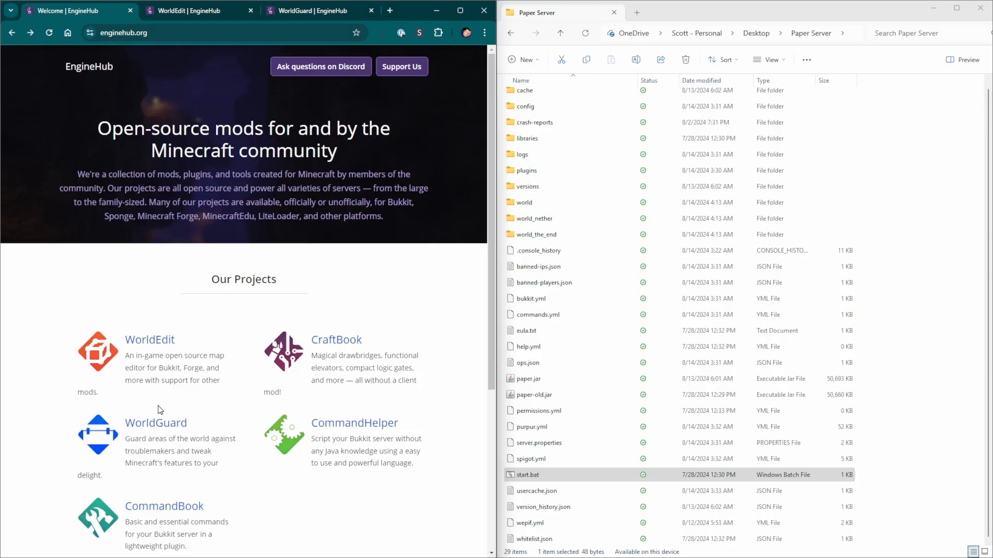
pyautogui.moveTo(180, 428)
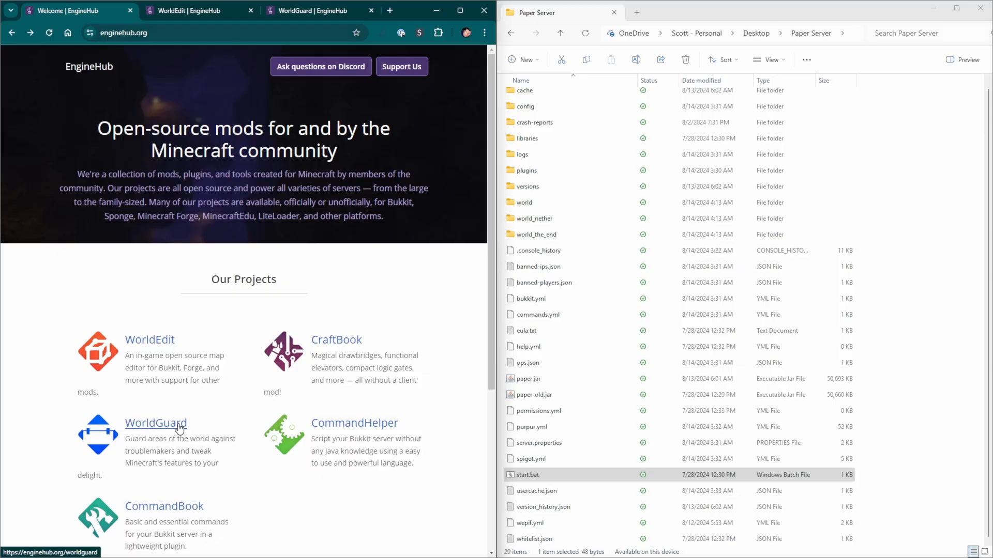
pyautogui.moveTo(150, 342)
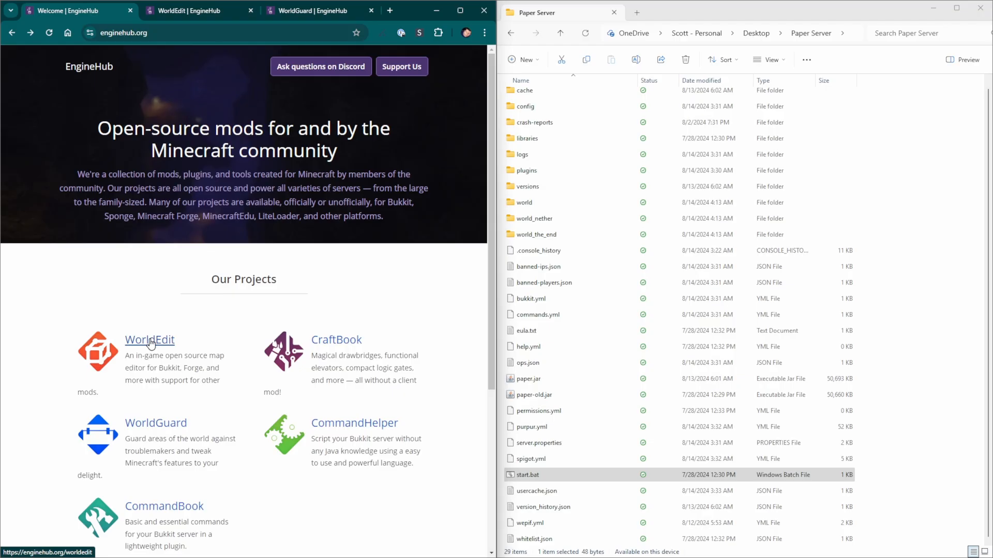
pyautogui.moveTo(182, 355)
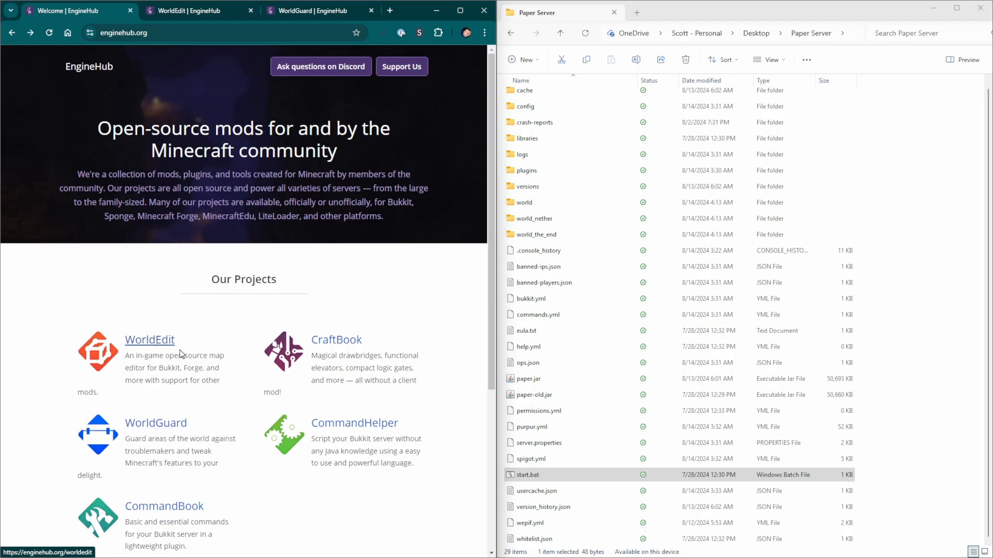
pyautogui.moveTo(188, 353)
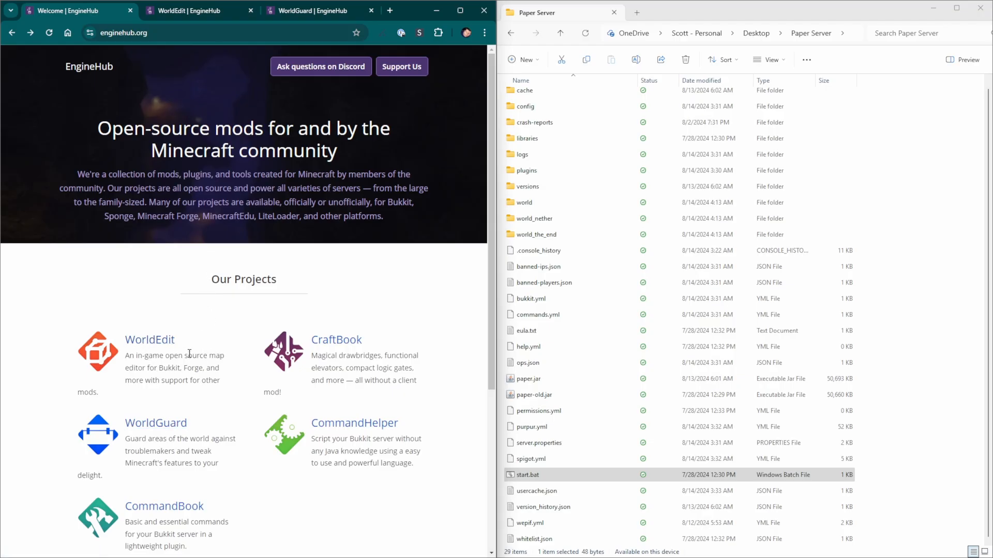
pyautogui.moveTo(193, 144)
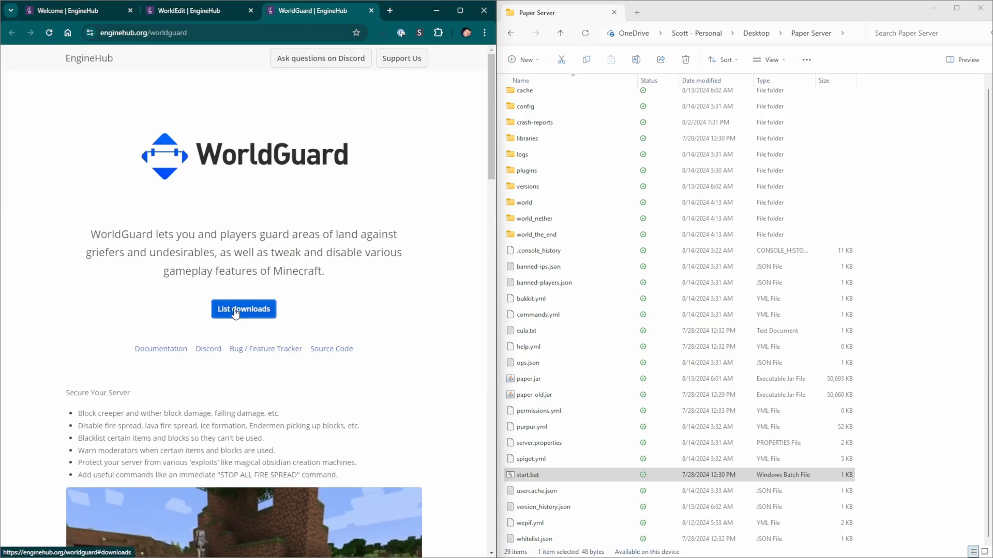
# Download the experimental Bukkit build of WorldGuard from EngineHub
pyautogui.click(243, 309)
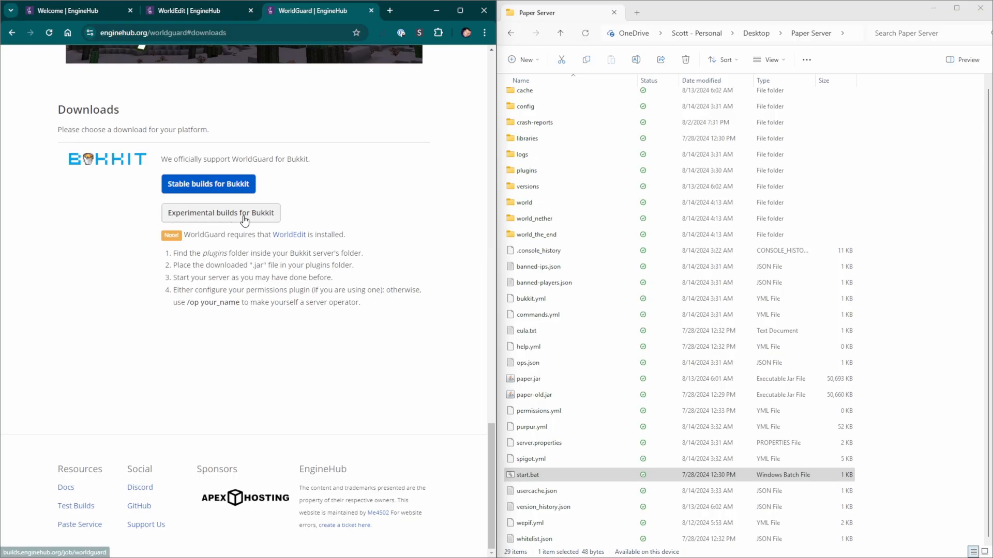
pyautogui.click(221, 213)
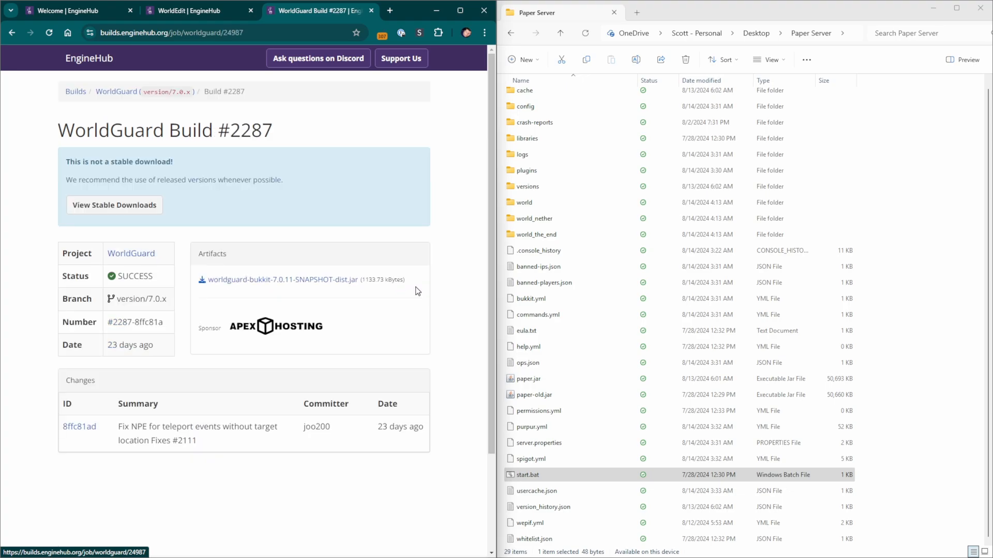
pyautogui.moveTo(262, 279)
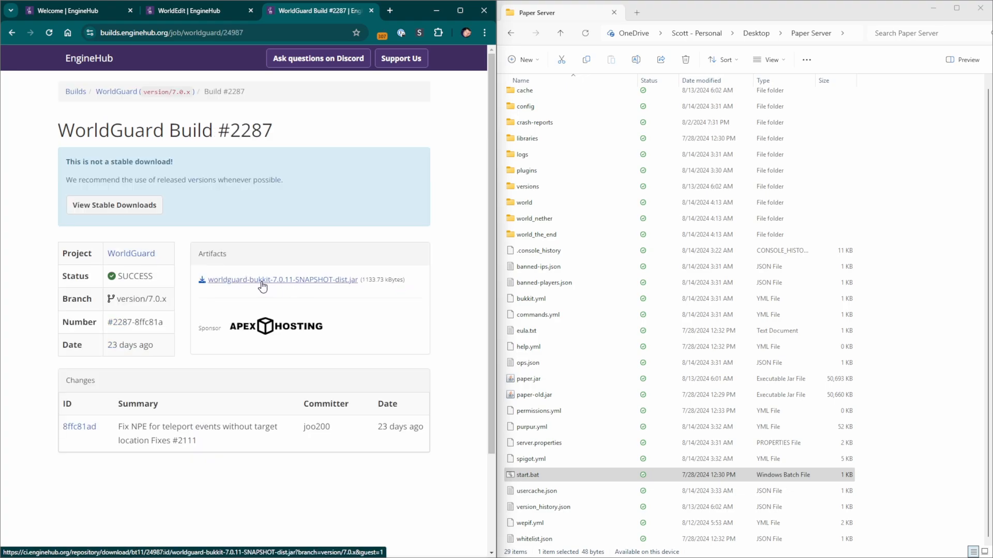
pyautogui.click(190, 11)
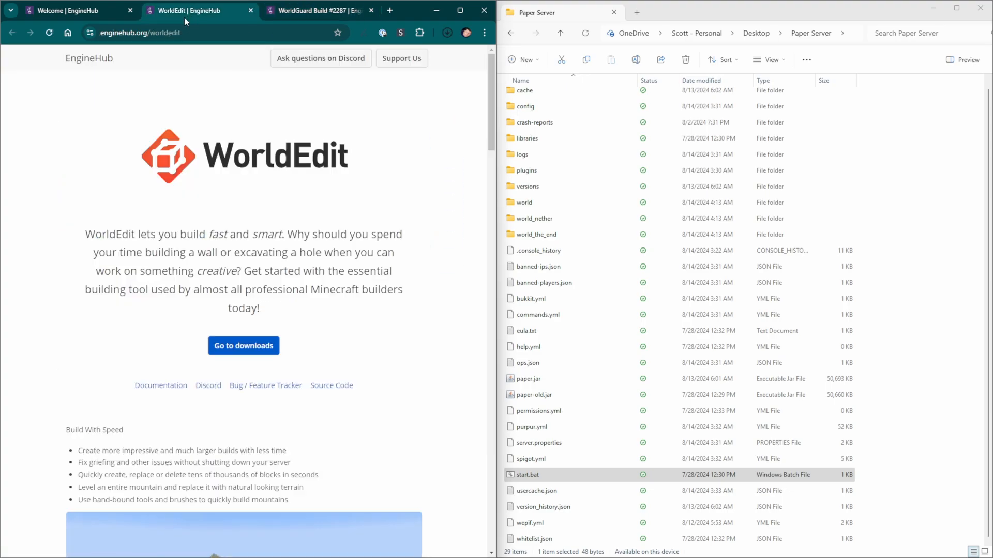
# Download the experimental Bukkit build of WorldEdit, then relaunch the Paper server via start.bat
pyautogui.click(243, 345)
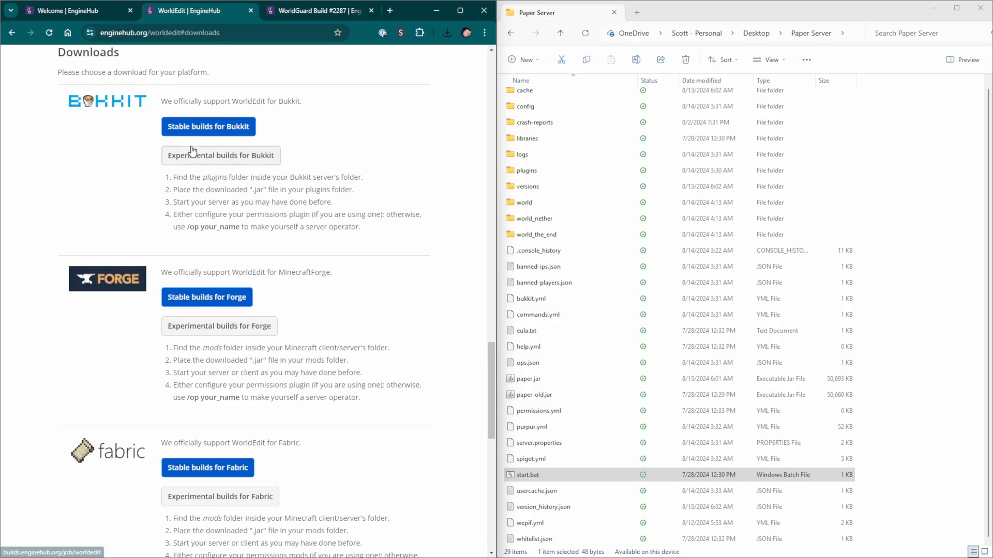
pyautogui.moveTo(108, 120)
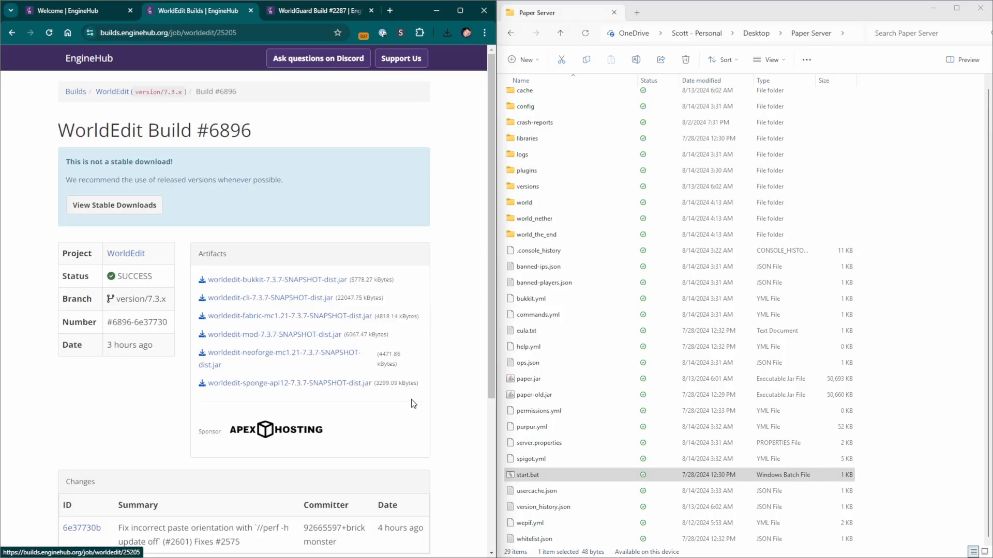
pyautogui.click(448, 32)
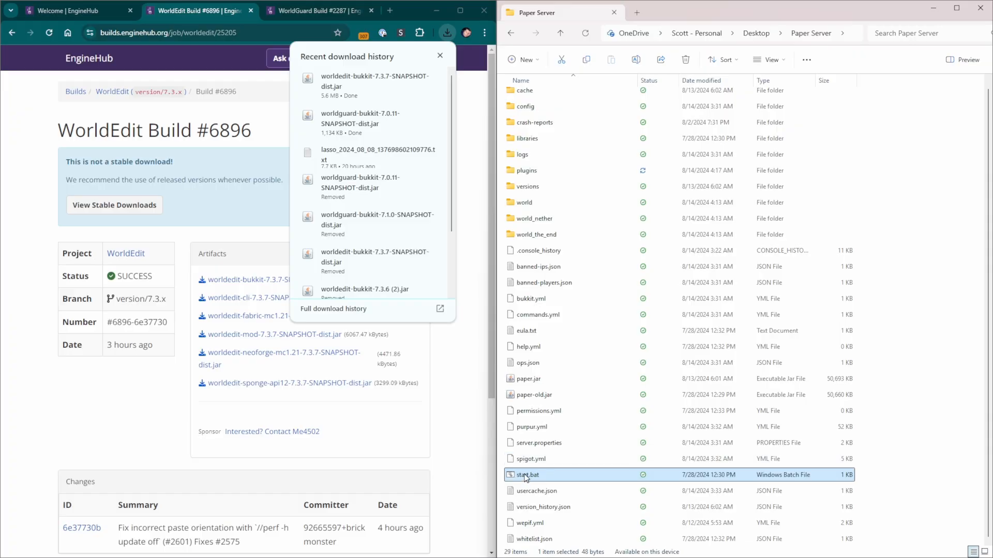
pyautogui.doubleClick(527, 475)
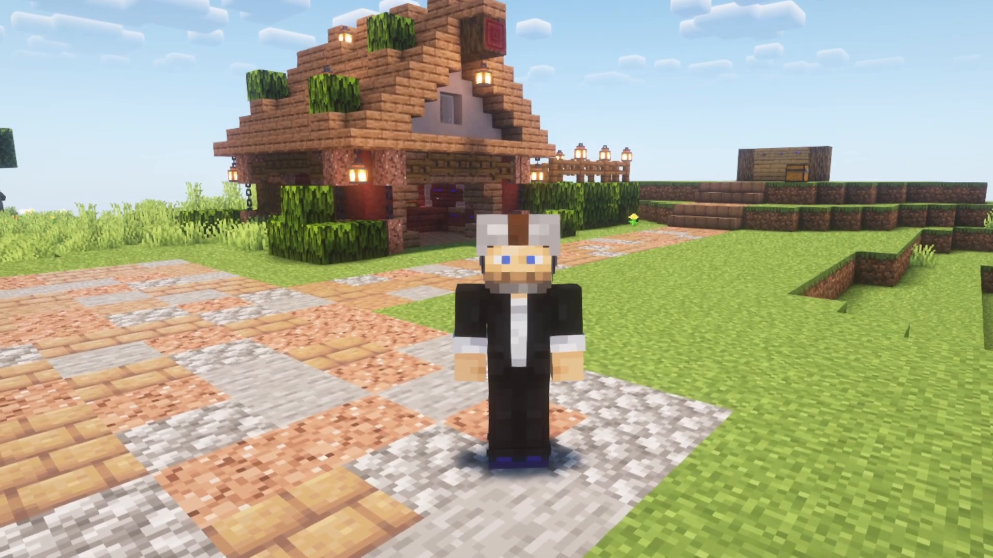
pyautogui.moveTo(496, 279)
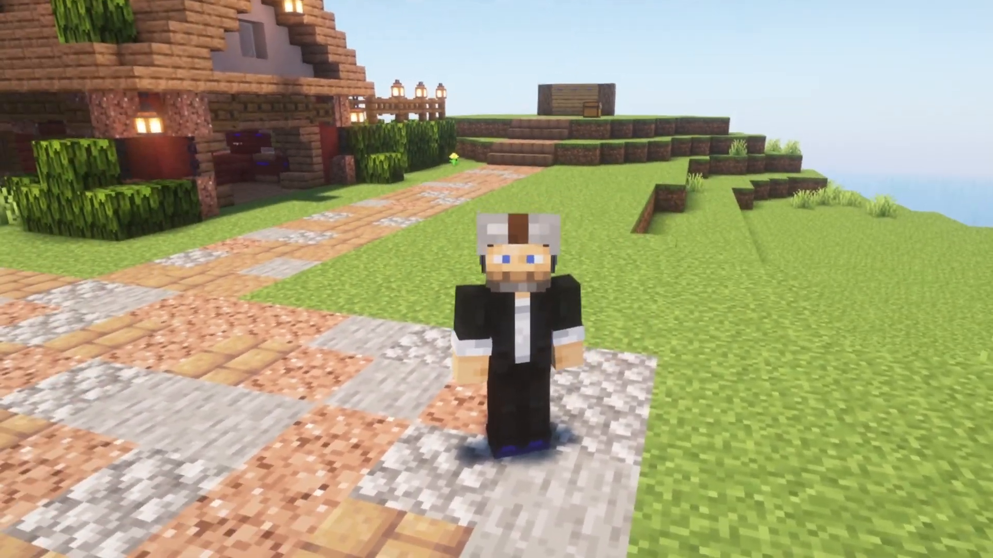
pyautogui.moveTo(497, 280)
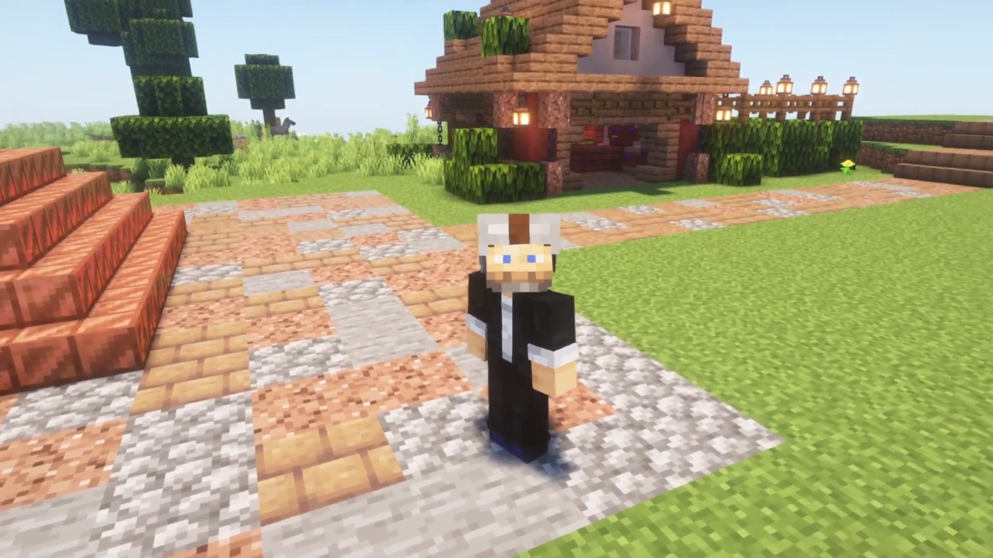
pyautogui.moveTo(496, 280)
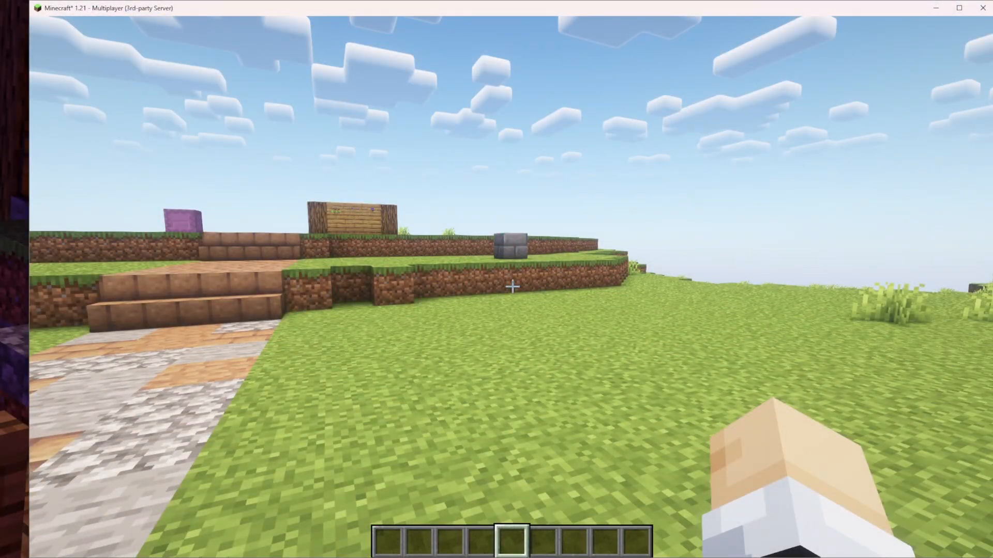
# Get the WorldEdit selection wand and mark the first corner at (-27, 71, -46)
pyautogui.write('/br')
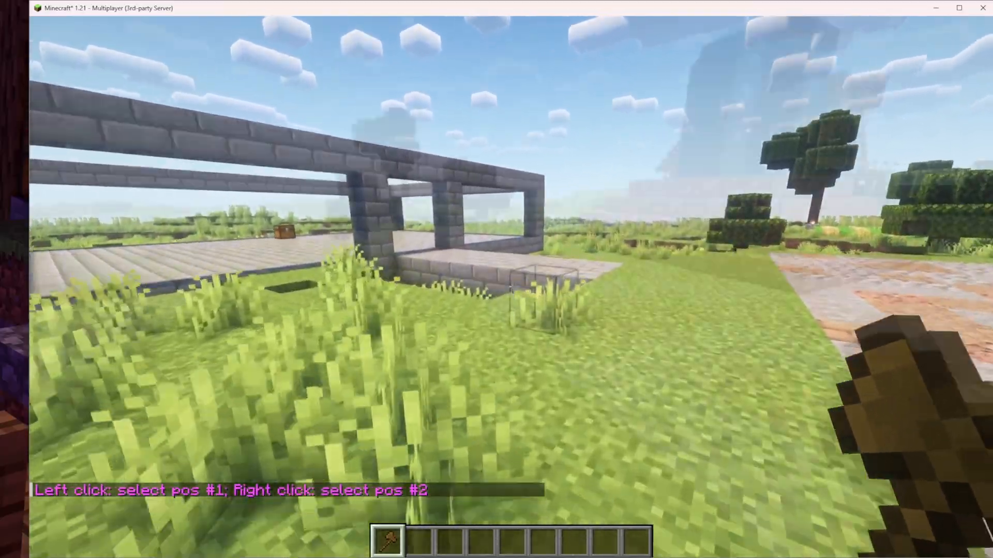
pyautogui.moveTo(496, 279)
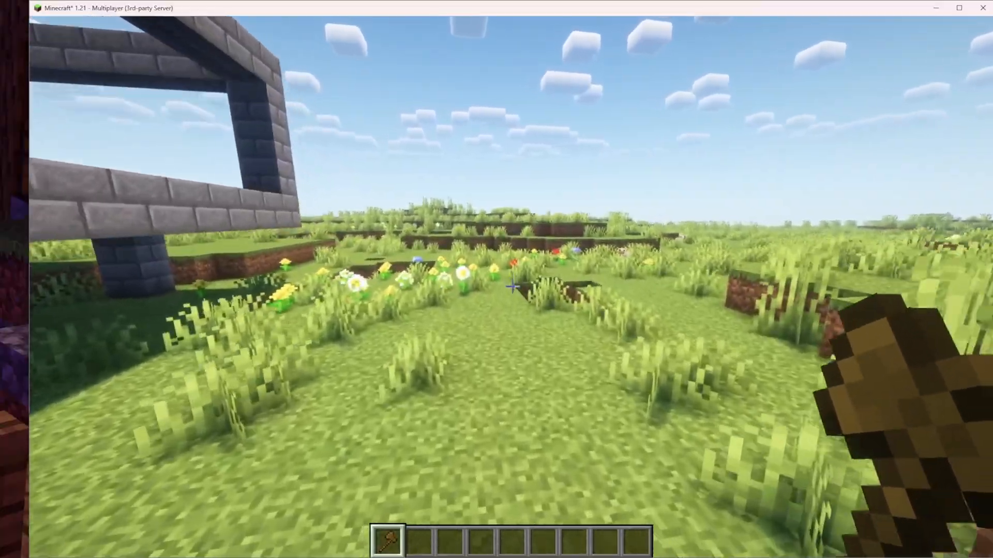
pyautogui.moveTo(496, 279)
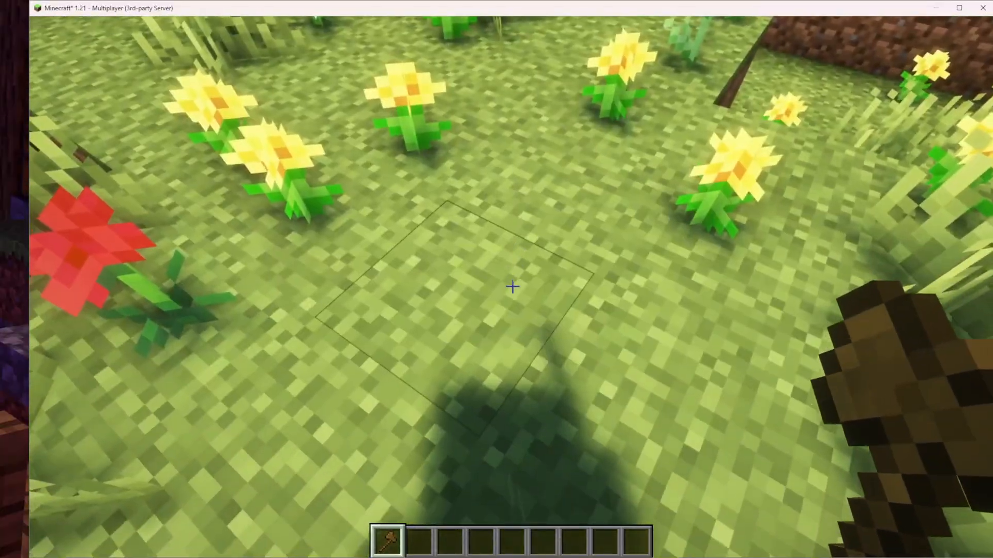
pyautogui.moveTo(512, 287)
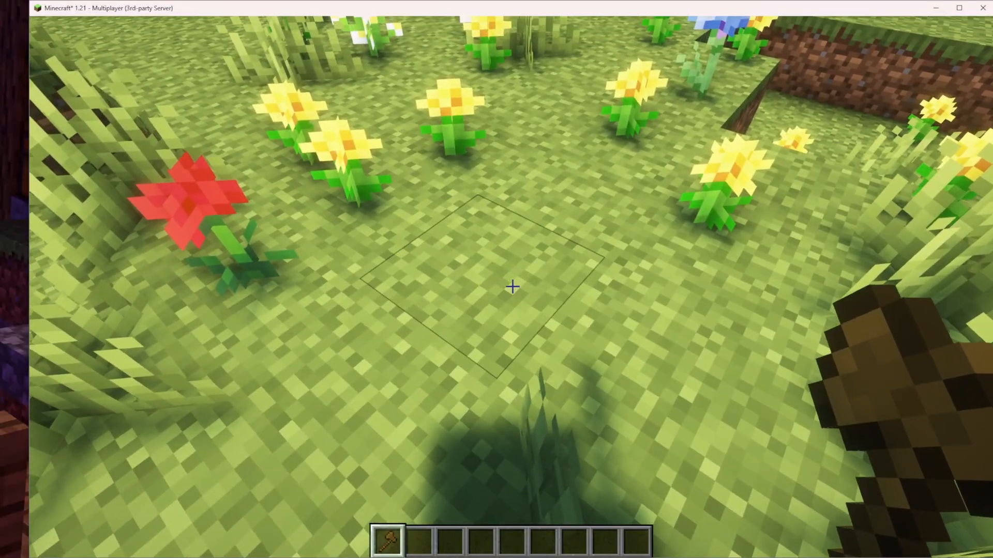
pyautogui.moveTo(512, 287)
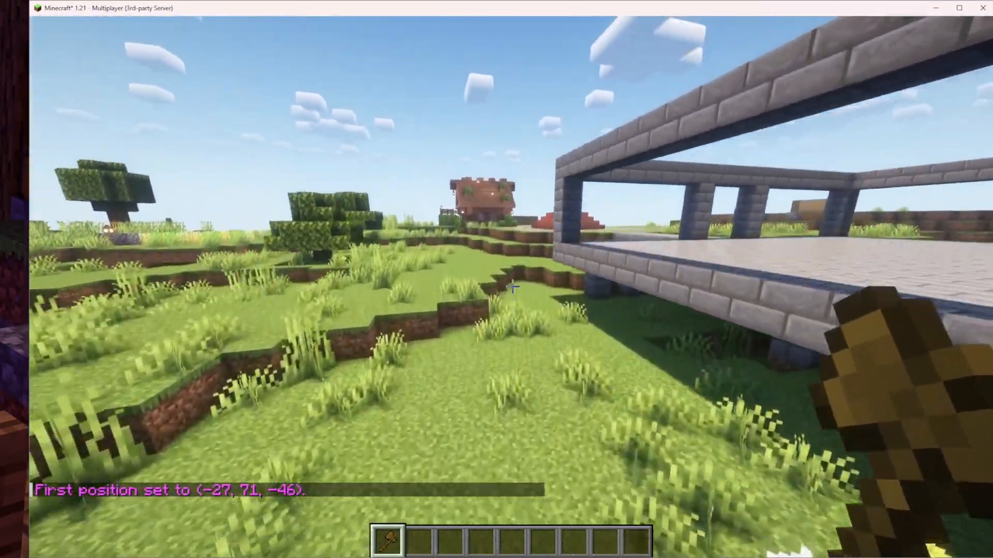
pyautogui.moveTo(496, 280)
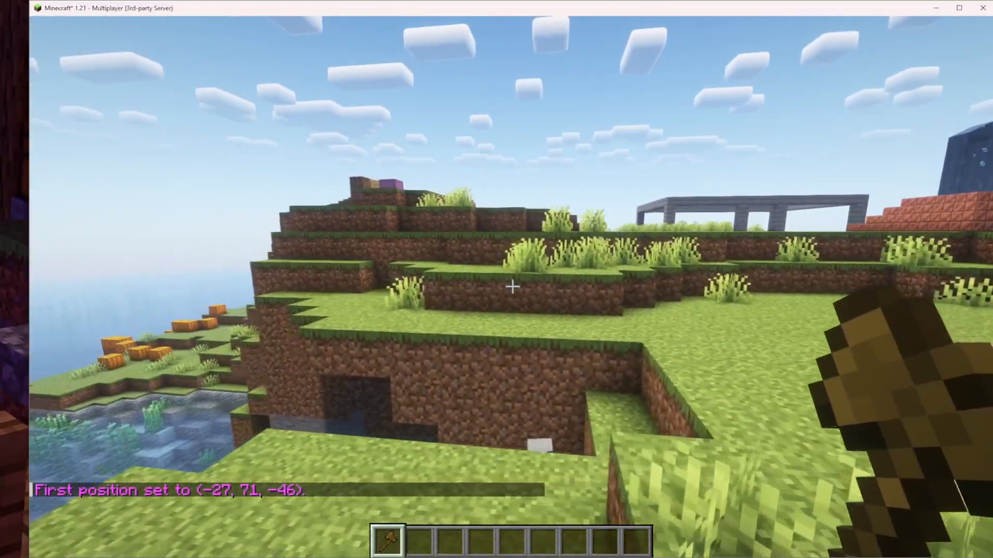
pyautogui.moveTo(513, 286)
pyautogui.write('/re')
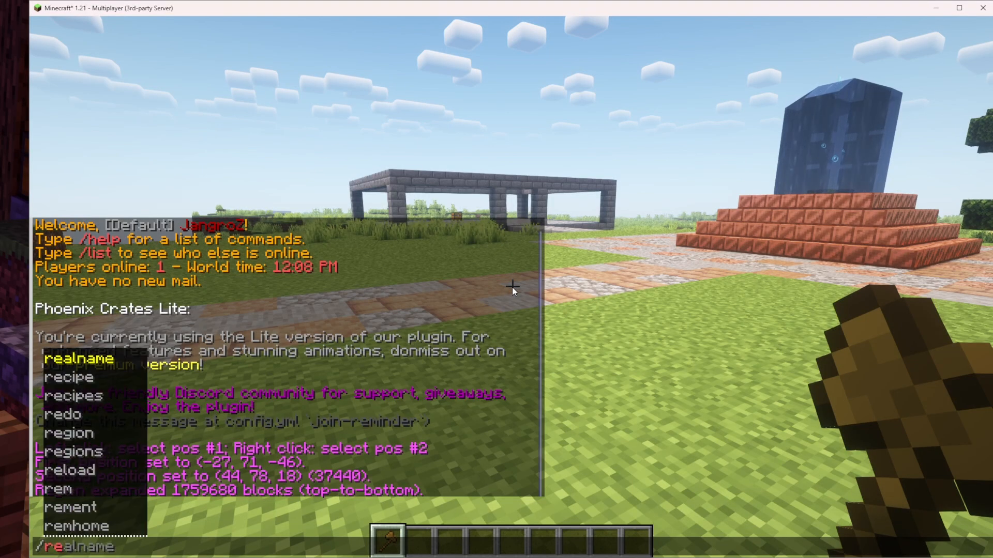
# Define a WorldGuard region named spawn from the wand selection with /rg define spawn
pyautogui.write('/rg')
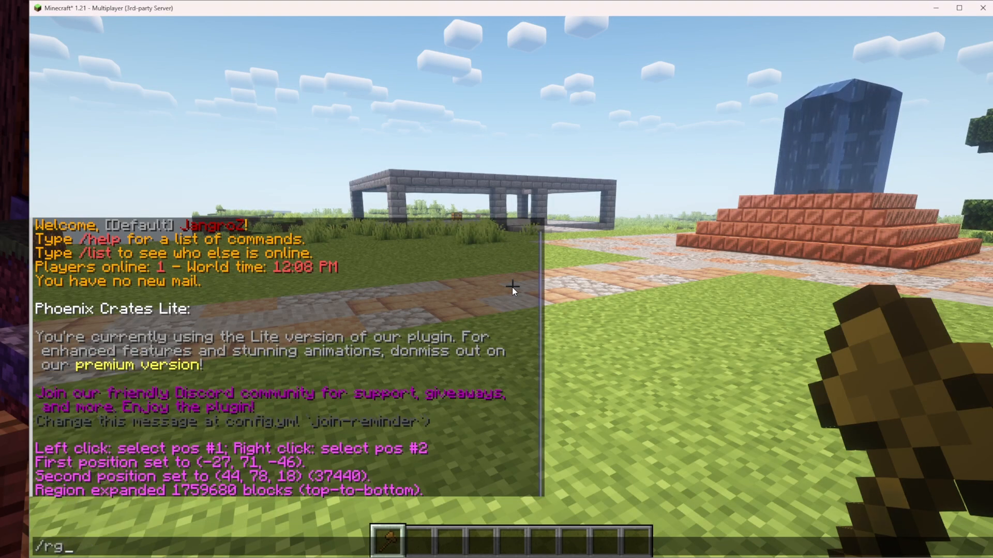
pyautogui.write('JangroZ')
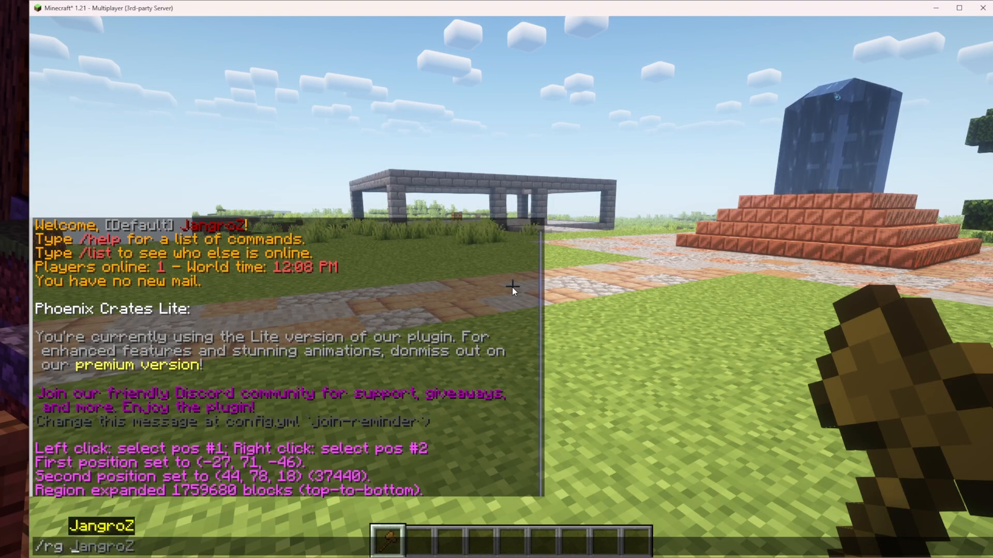
pyautogui.write('define spaw')
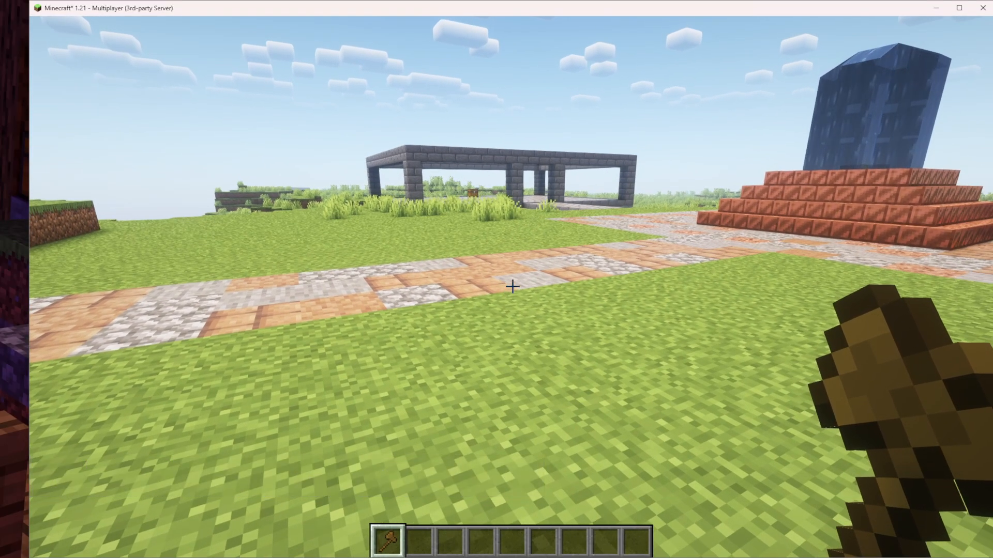
pyautogui.press('t')
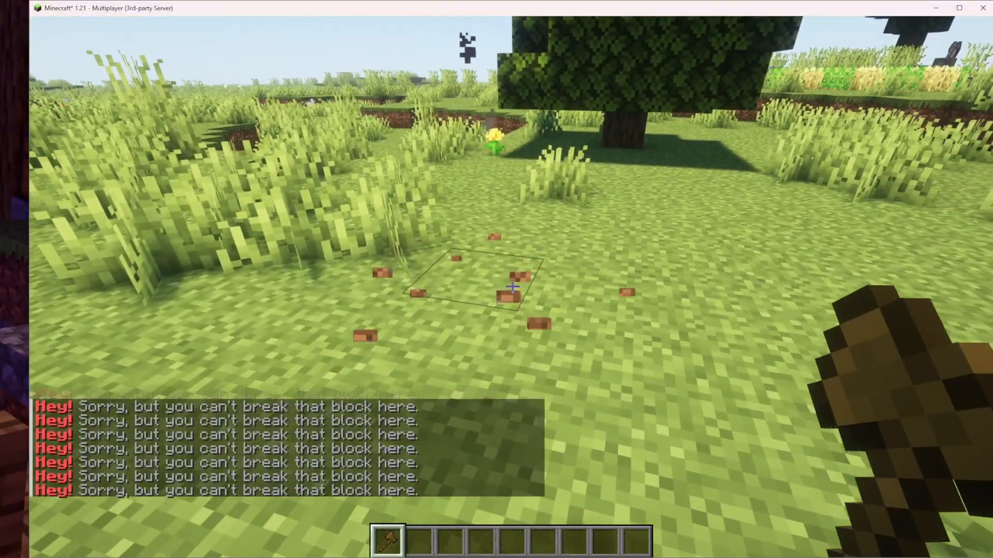
pyautogui.moveTo(512, 286)
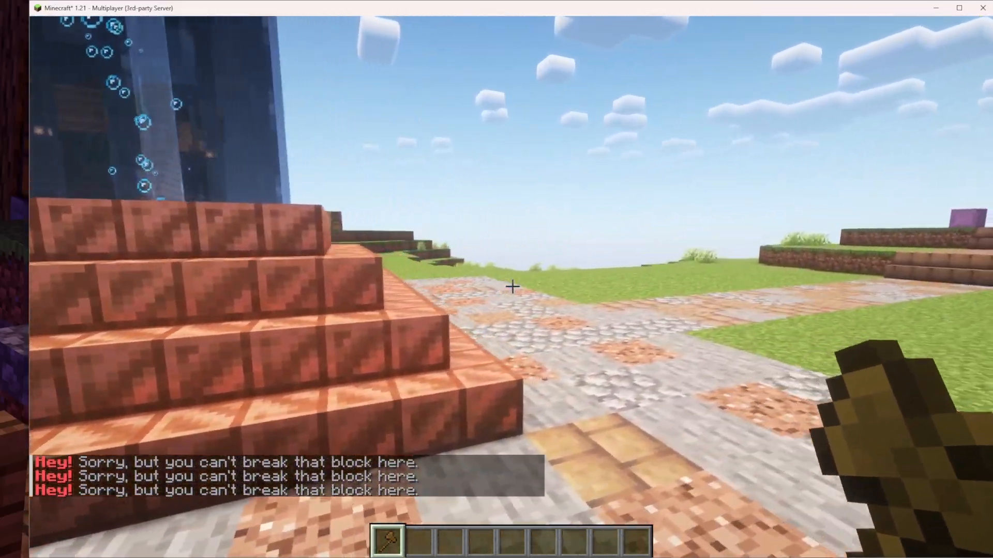
pyautogui.moveTo(496, 279)
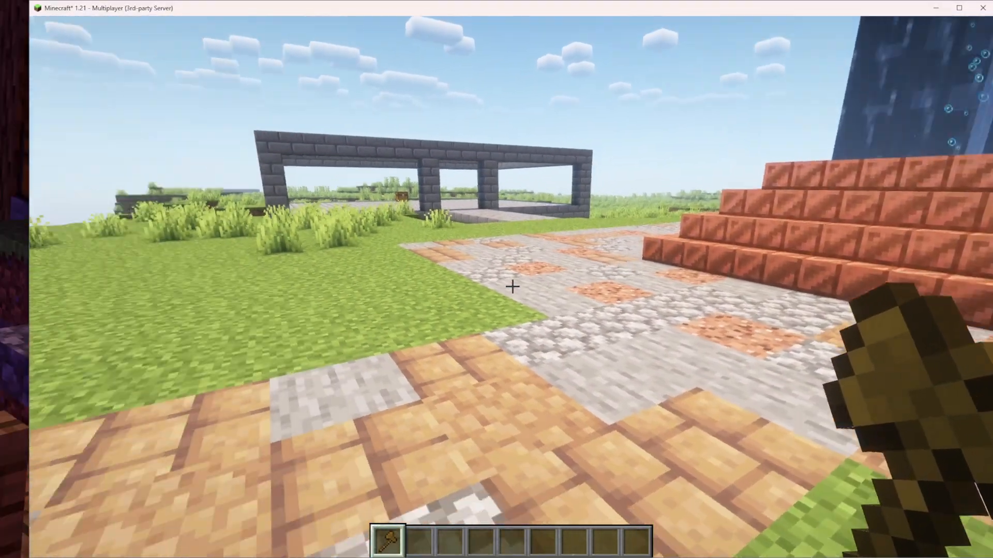
pyautogui.moveTo(512, 287)
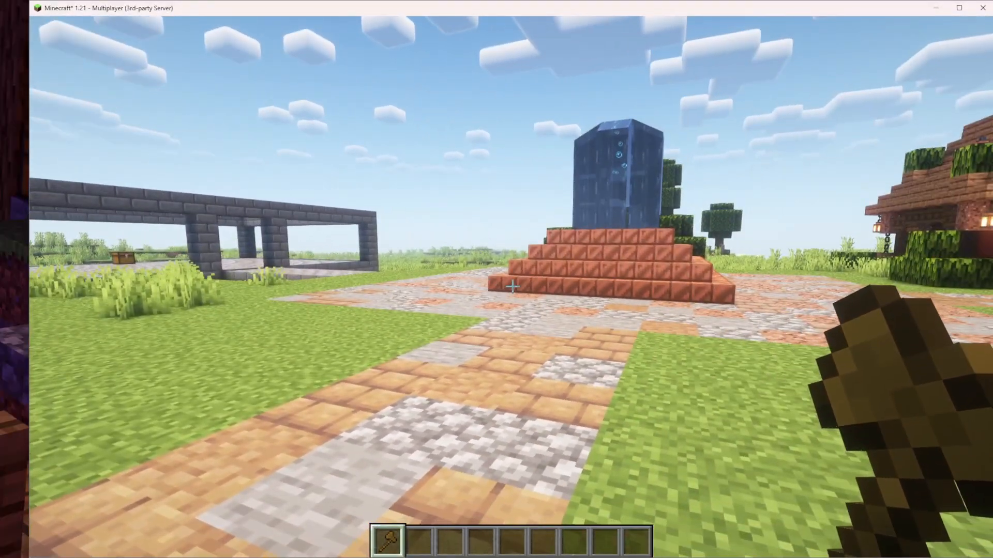
pyautogui.moveTo(512, 287)
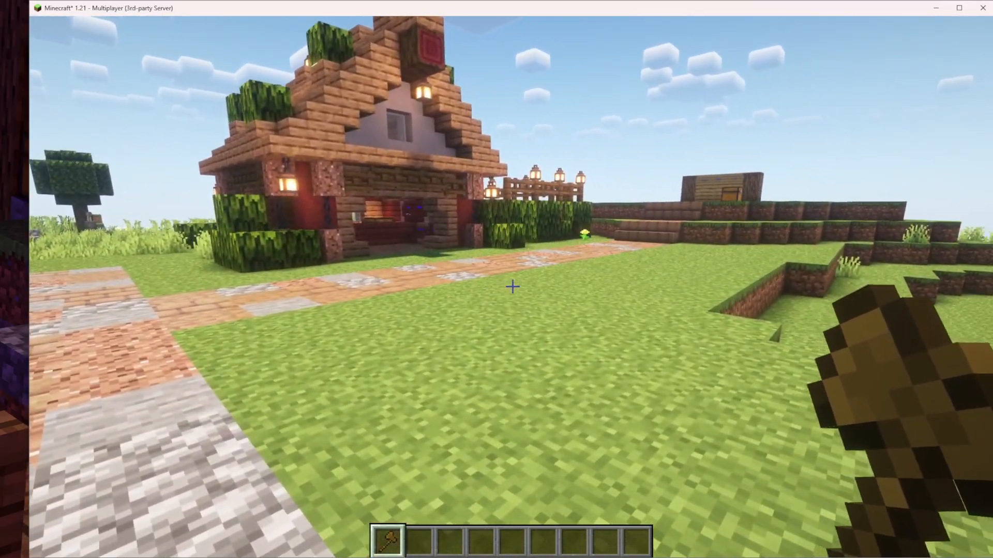
pyautogui.moveTo(512, 287)
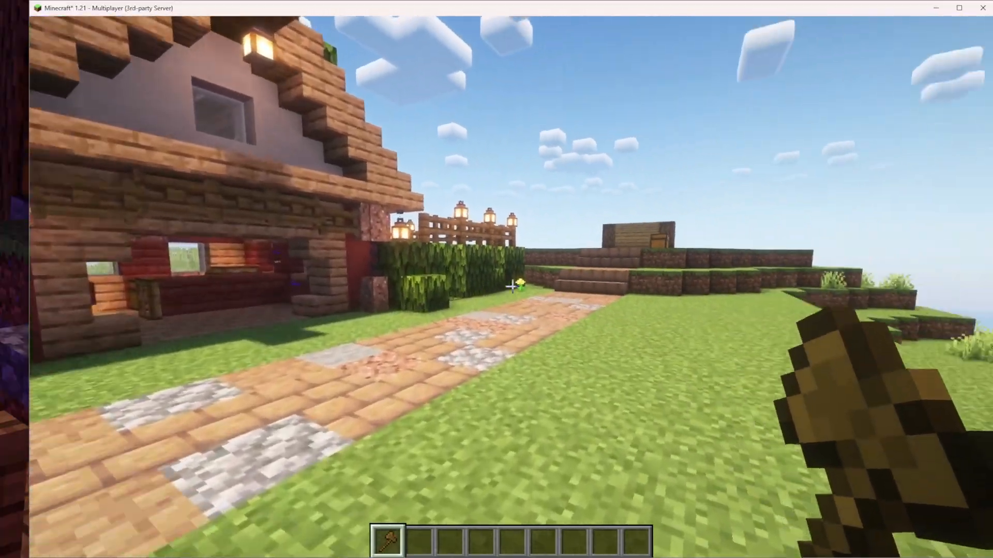
pyautogui.moveTo(496, 279)
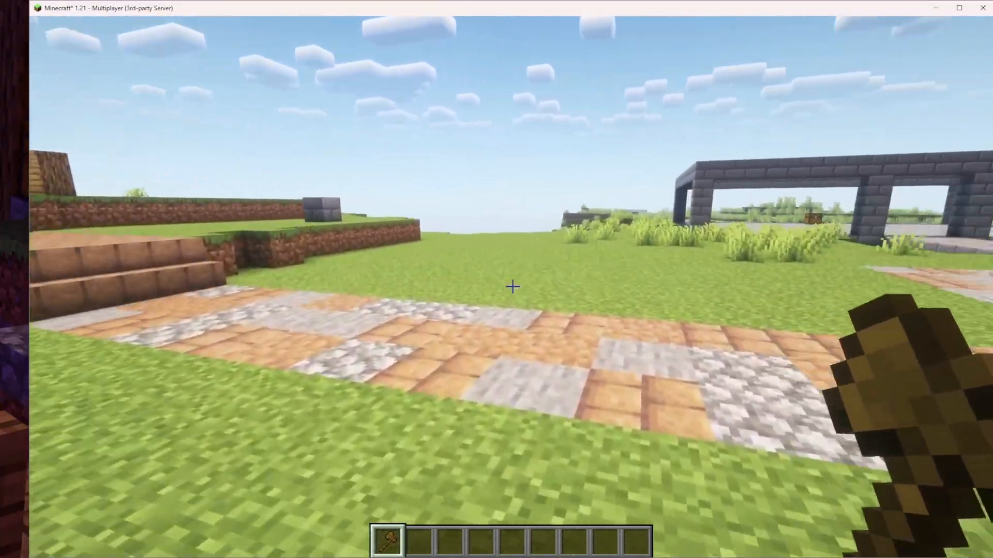
pyautogui.moveTo(512, 287)
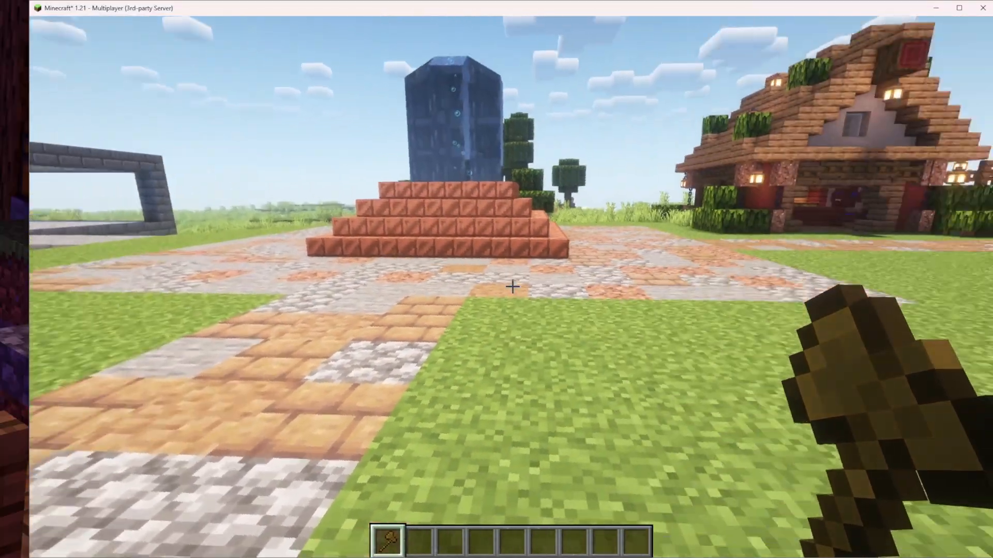
pyautogui.moveTo(497, 279)
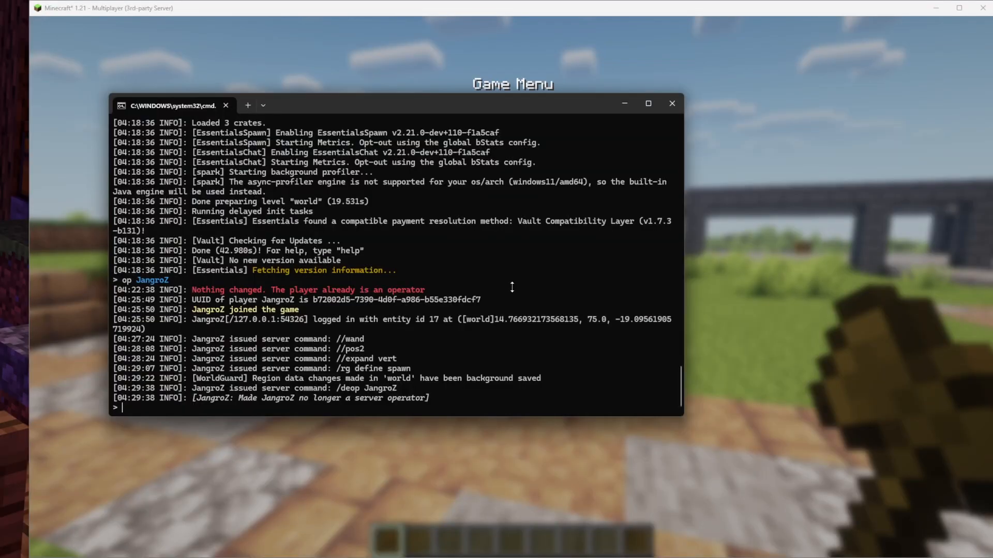
# Restore the player's operator status with op in the server console after the break test
pyautogui.write('op')
pyautogui.write('/region')
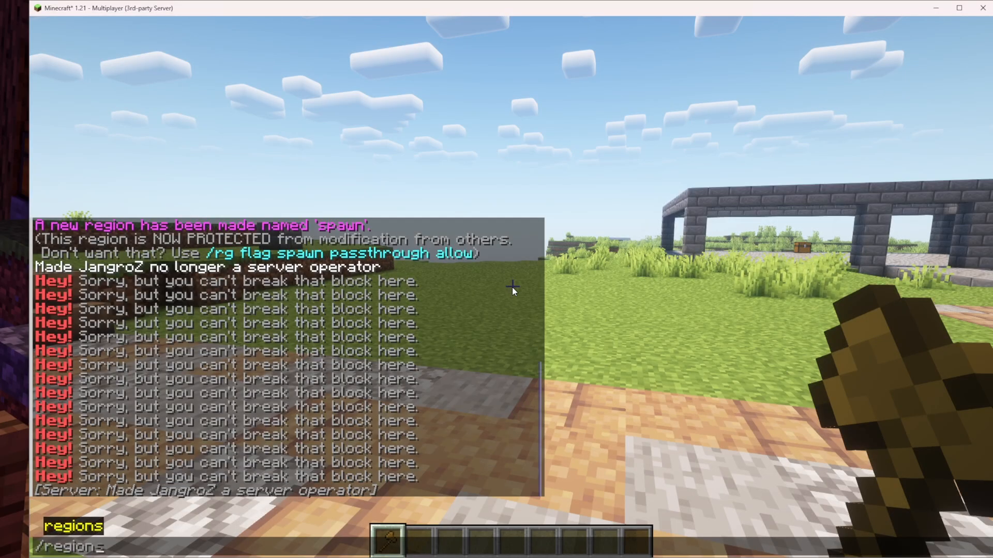
# Set the spawn region's pvp flag to deny
pyautogui.write('flag')
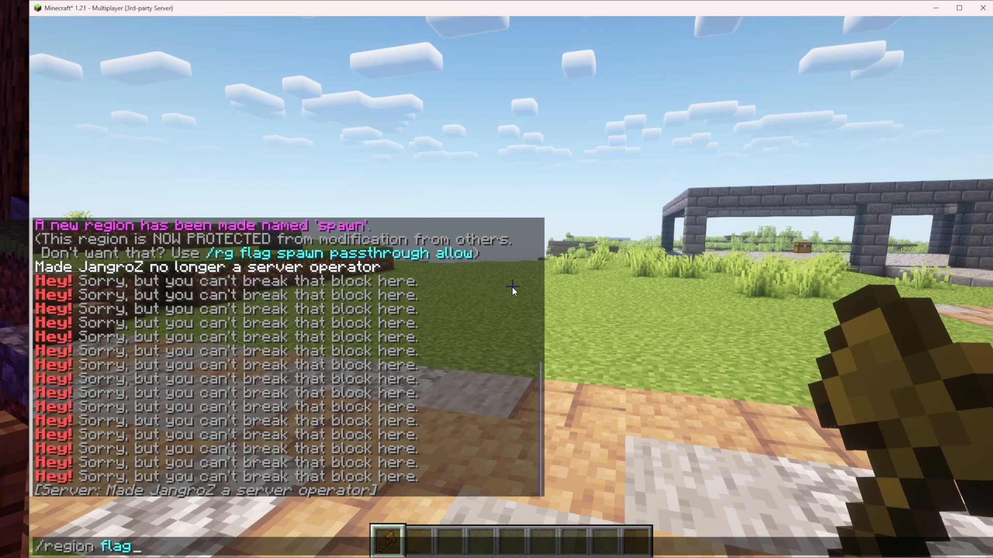
pyautogui.write('JangroZ')
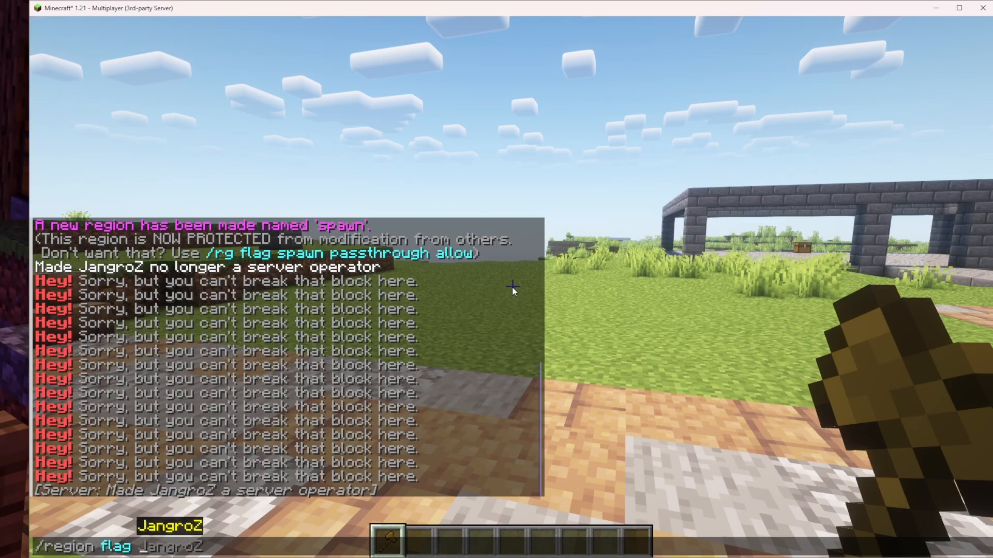
pyautogui.write('spaw')
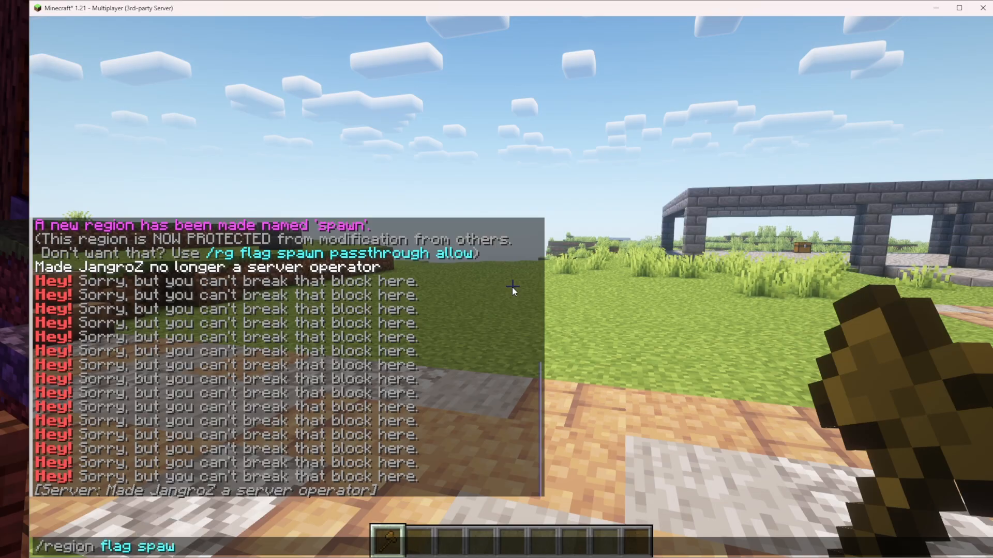
pyautogui.write('n pvp den')
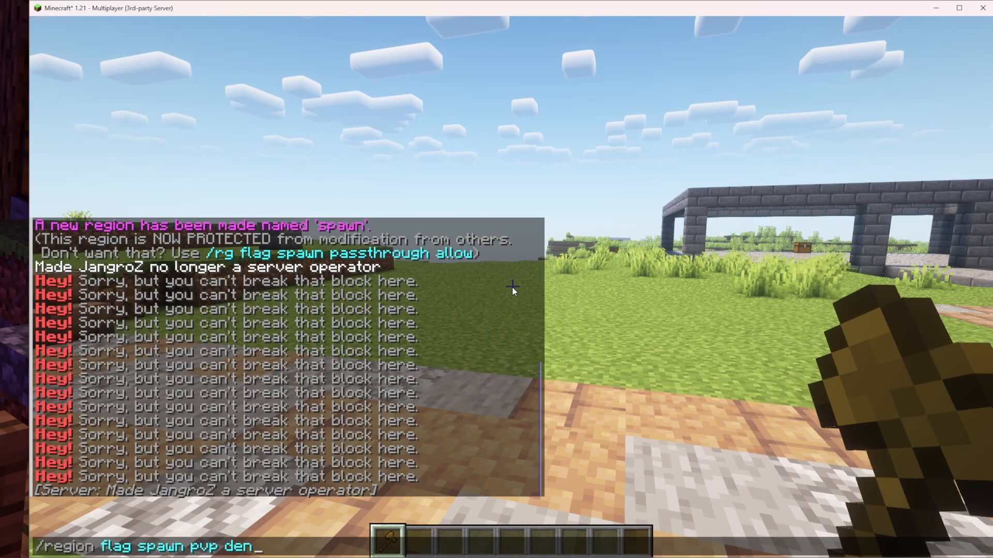
pyautogui.press('Return')
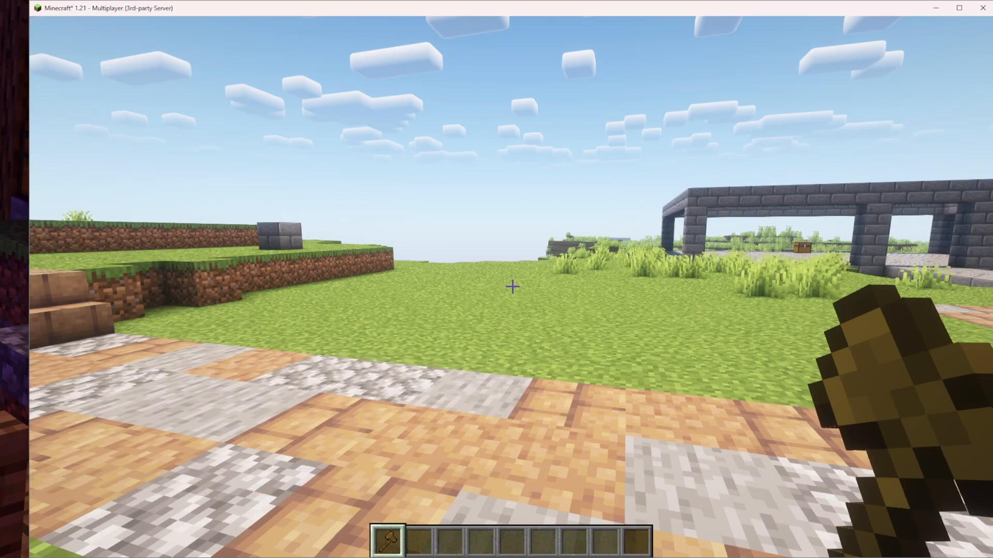
# Set the spawn region's mob-spawning flag to deny
pyautogui.write('/region fla')
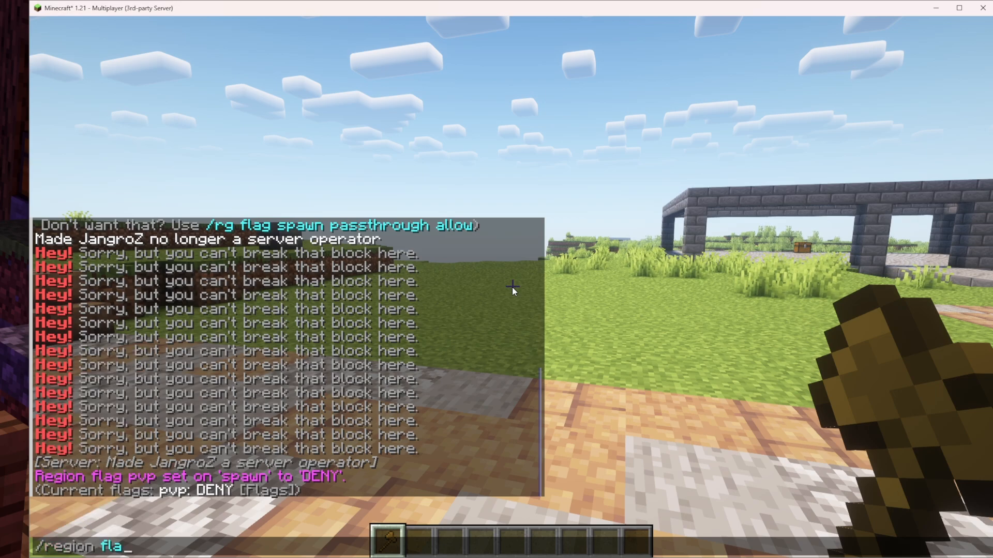
pyautogui.write('g spawn m')
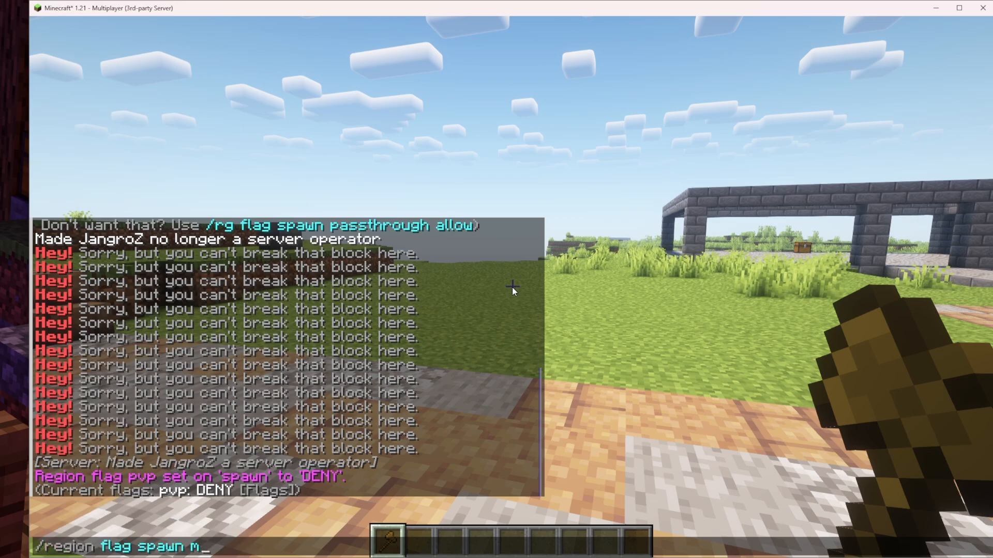
pyautogui.write('ob-spawning deny')
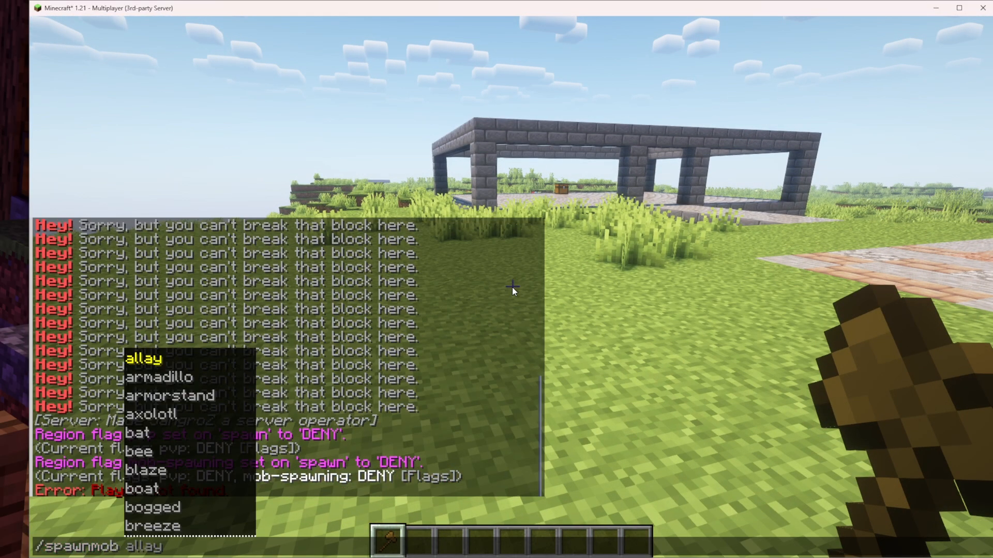
# Spawn zoglins with /spawnmob zoglin to test the mob-spawning rule near spawn
pyautogui.write('zoglin')
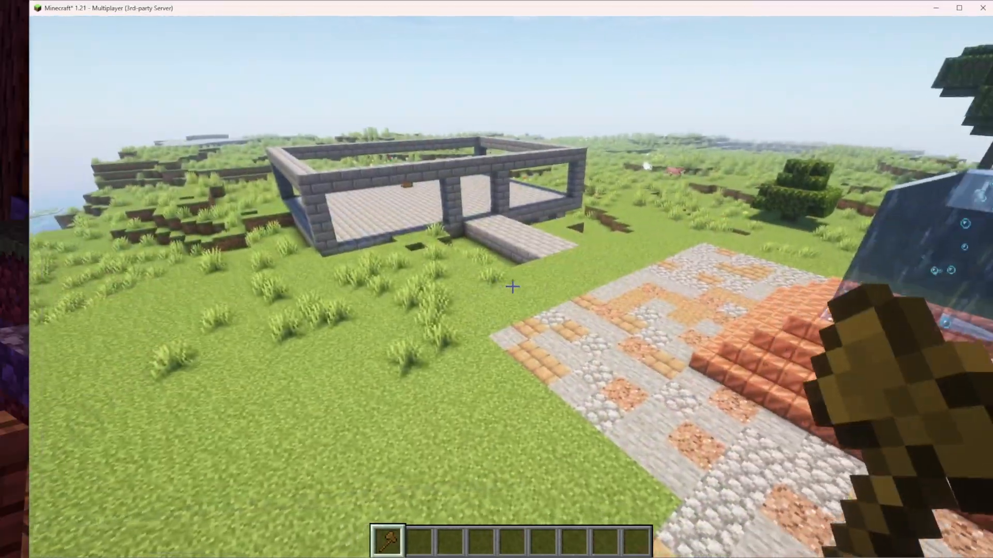
pyautogui.moveTo(512, 287)
pyautogui.write('/rg flags')
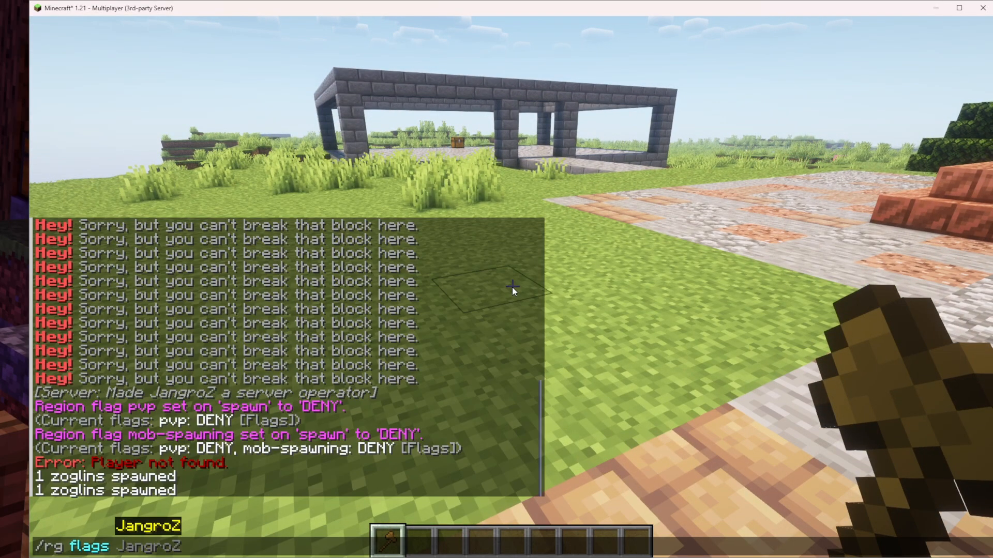
# Show the spawn region's flag list and page through to its final page 6
pyautogui.press('Return')
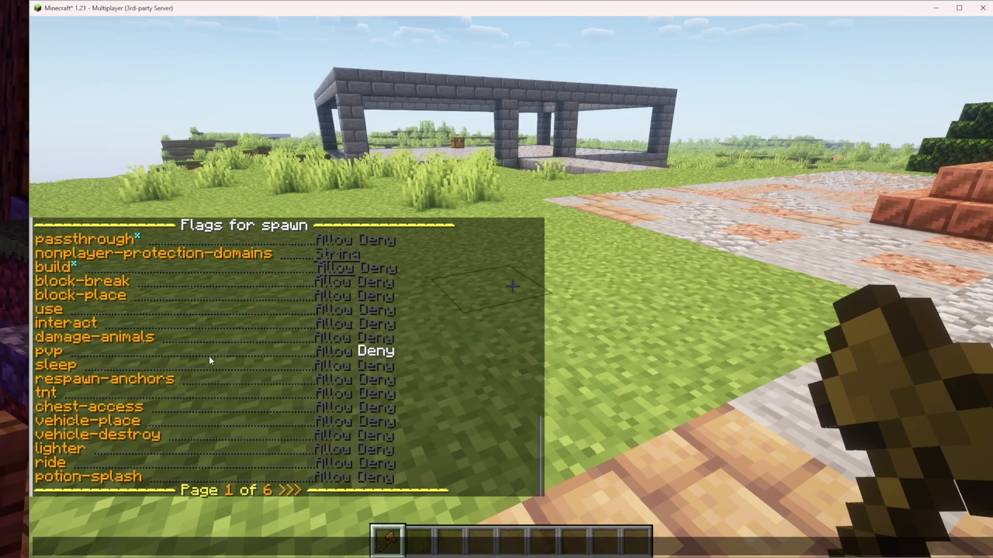
pyautogui.moveTo(373, 352)
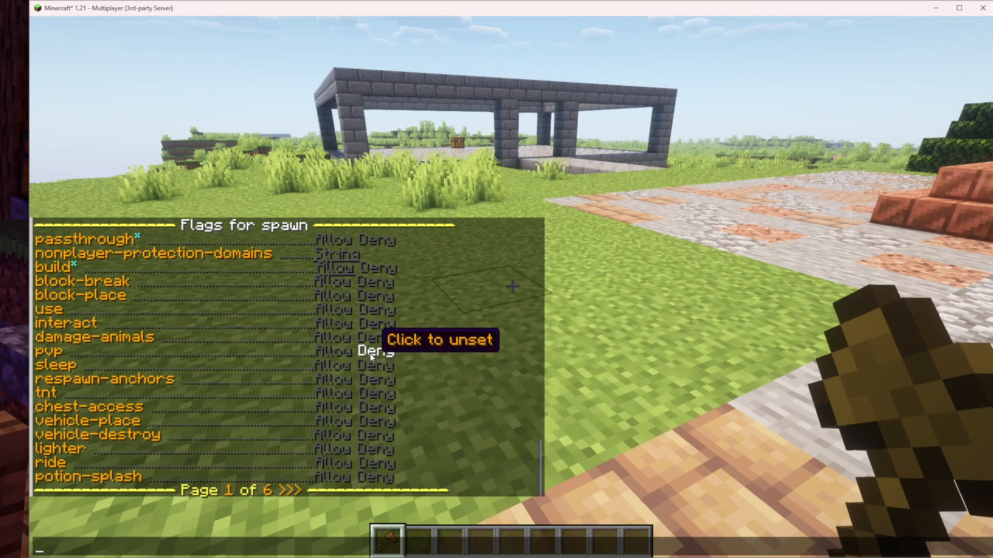
pyautogui.moveTo(288, 492)
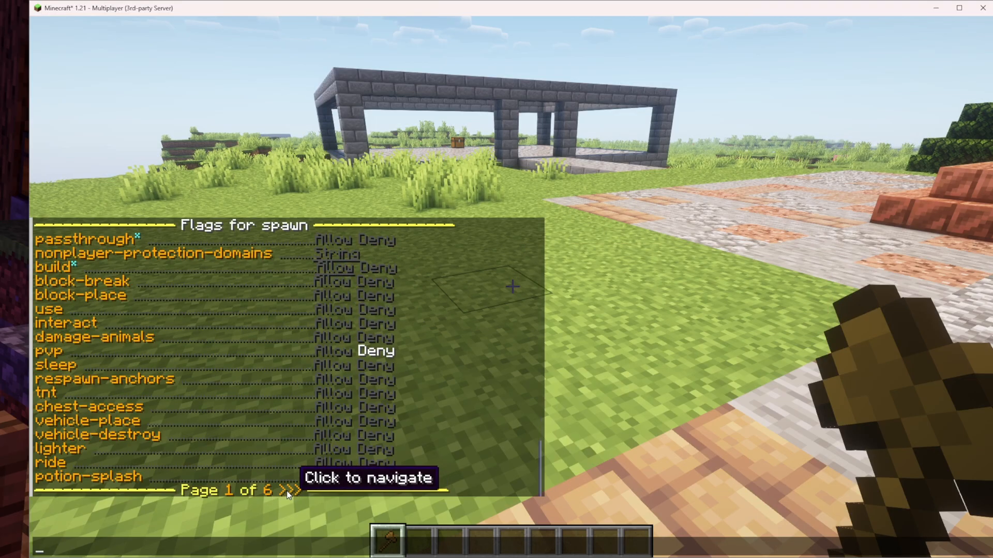
pyautogui.click(289, 490)
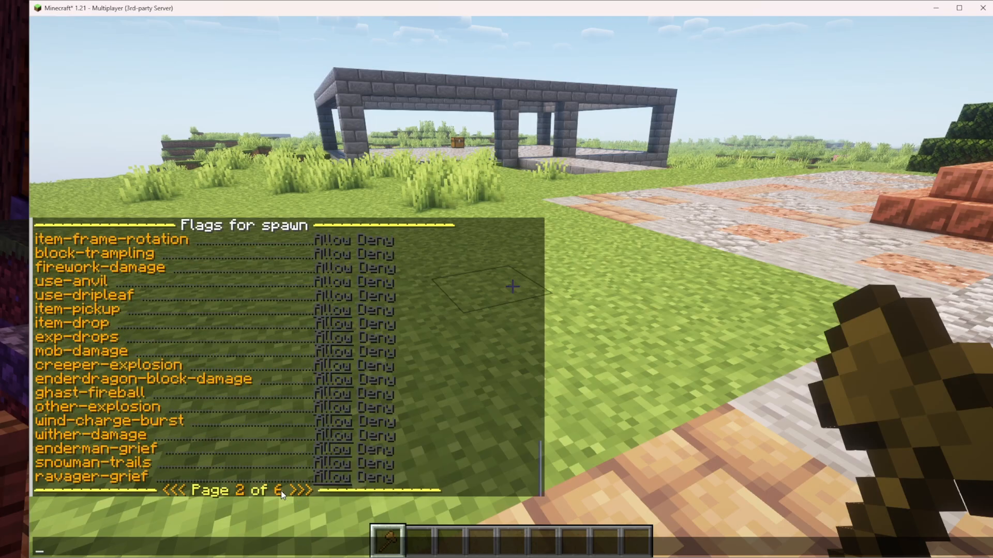
pyautogui.moveTo(63, 325)
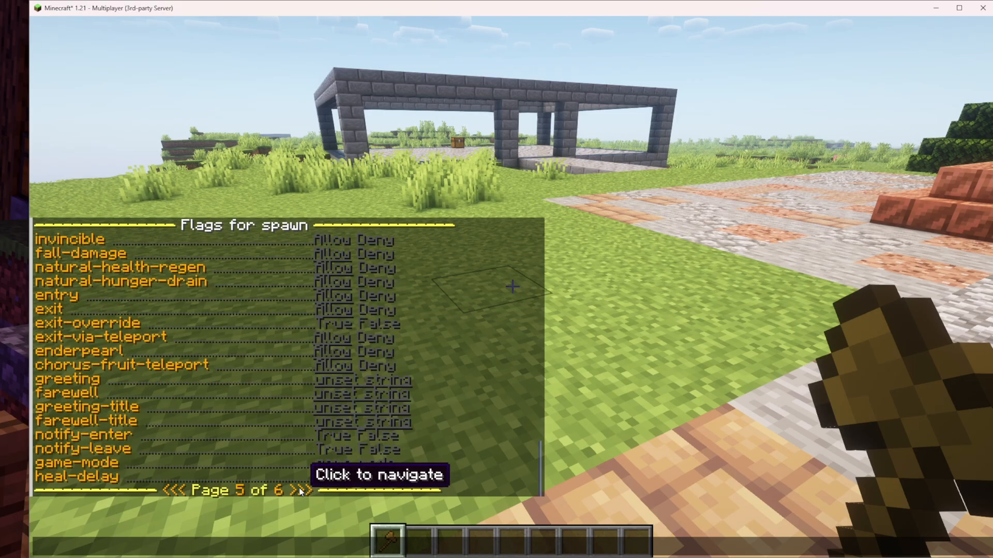
pyautogui.moveTo(316, 510)
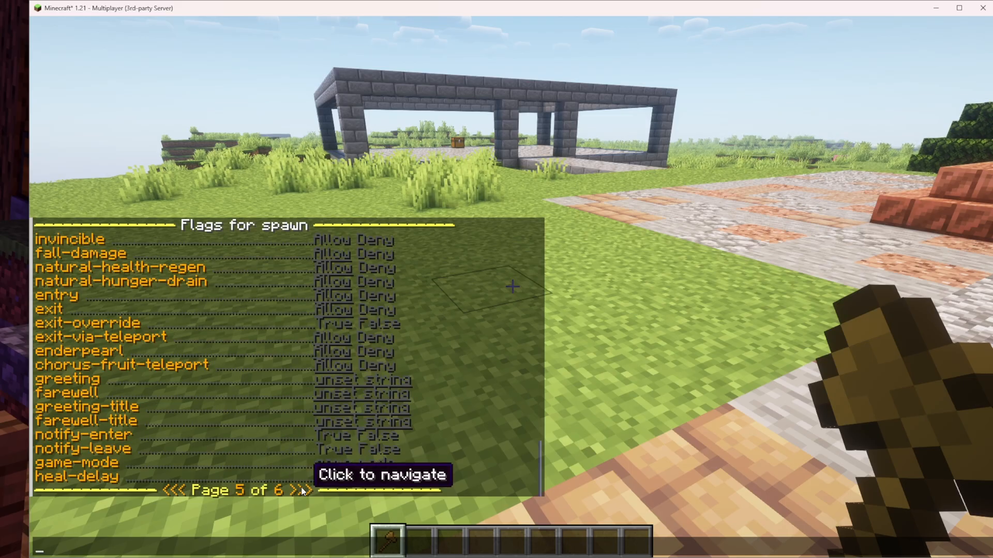
pyautogui.click(303, 491)
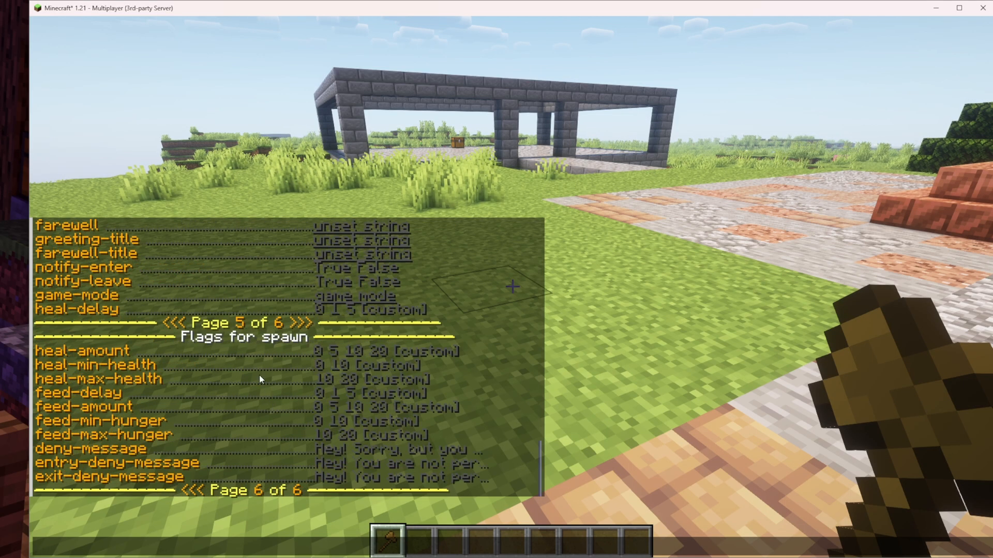
pyautogui.moveTo(80, 358)
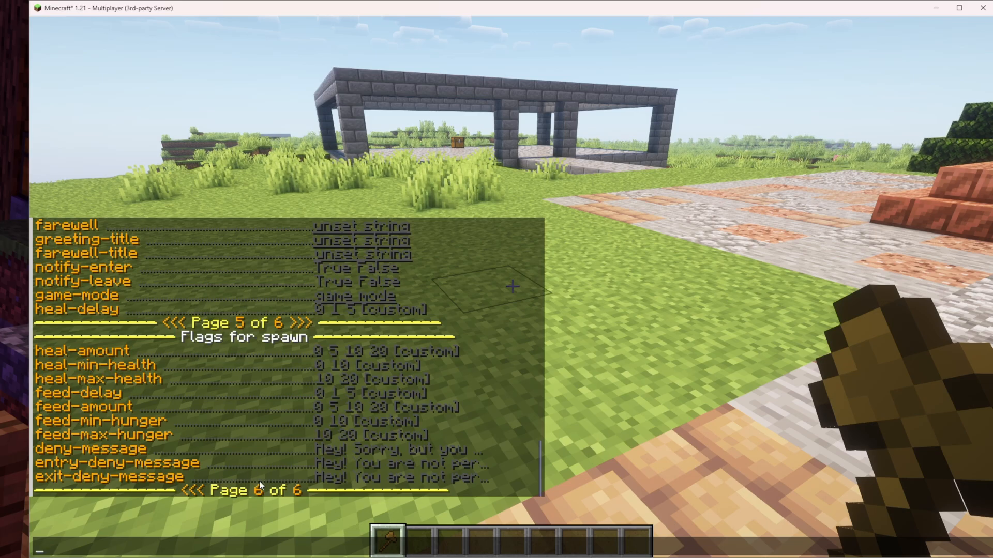
pyautogui.moveTo(244, 444)
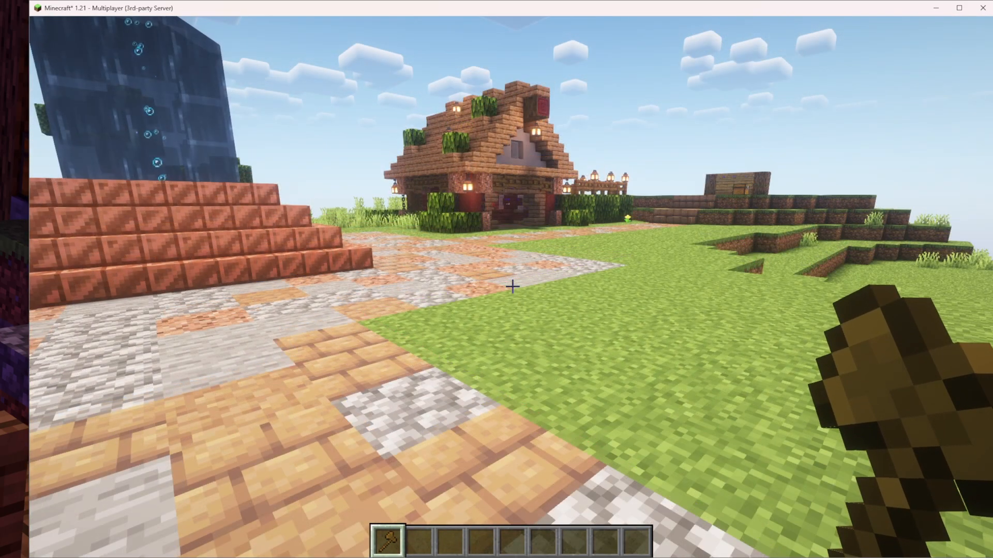
pyautogui.moveTo(511, 287)
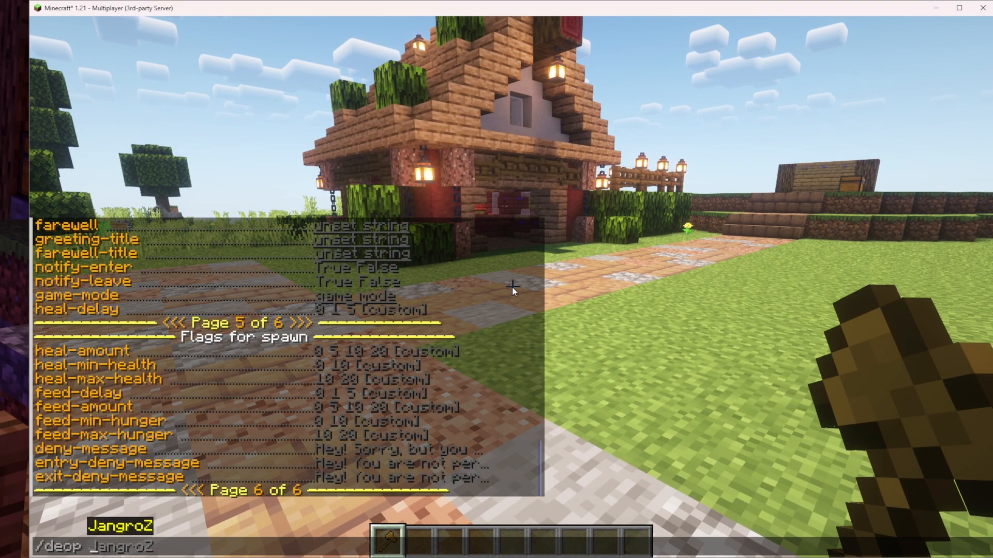
# Remove your own operator status with /deop before testing the shop signs and chests
pyautogui.press('Return')
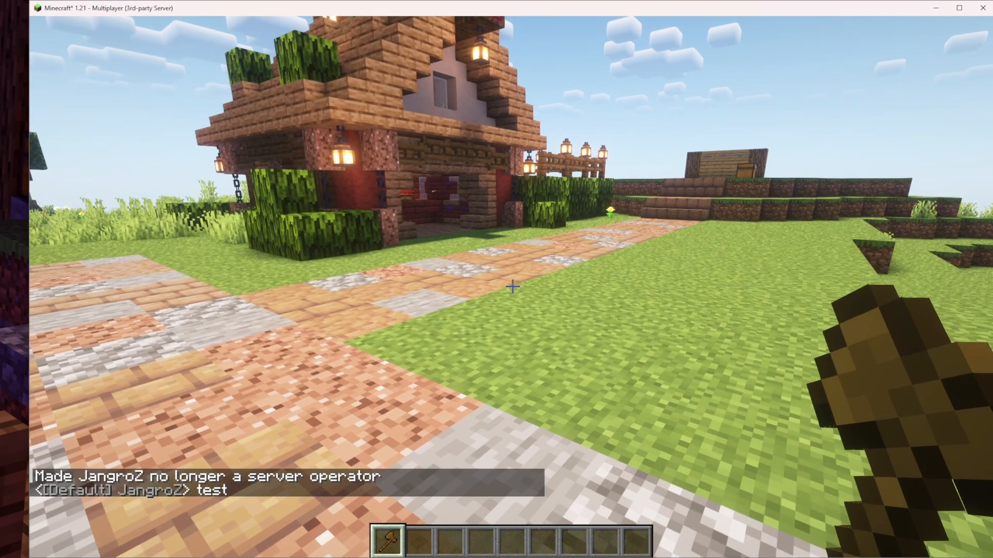
pyautogui.moveTo(511, 286)
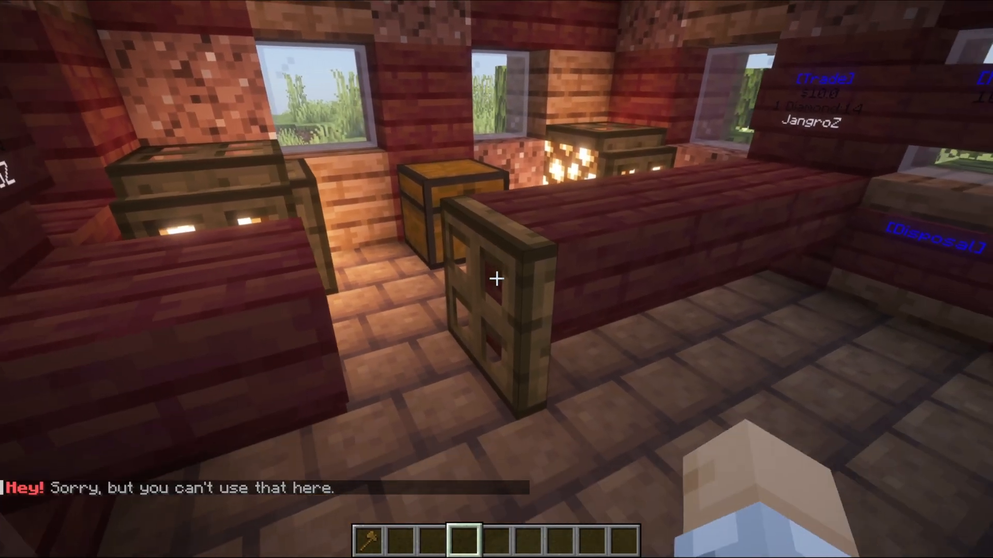
pyautogui.moveTo(497, 279)
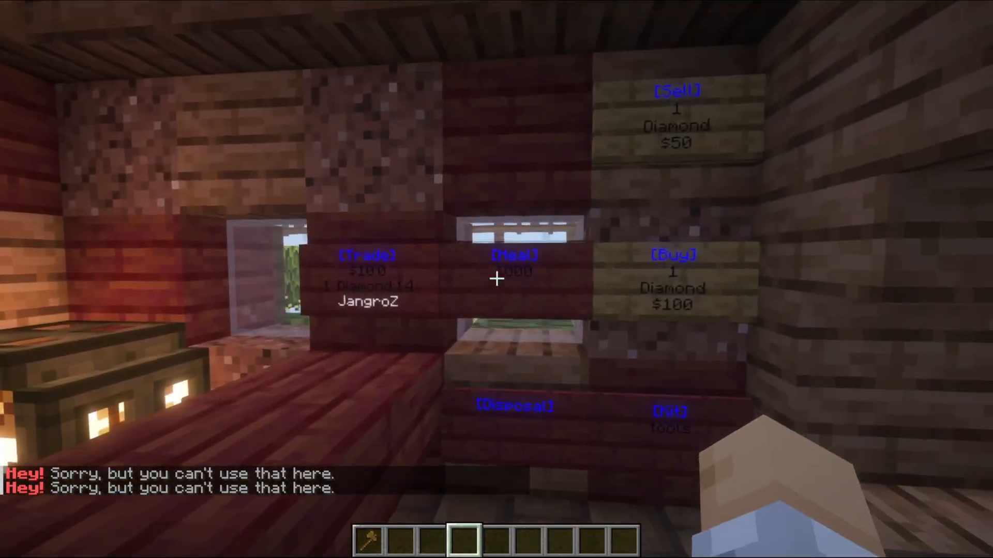
pyautogui.moveTo(496, 278)
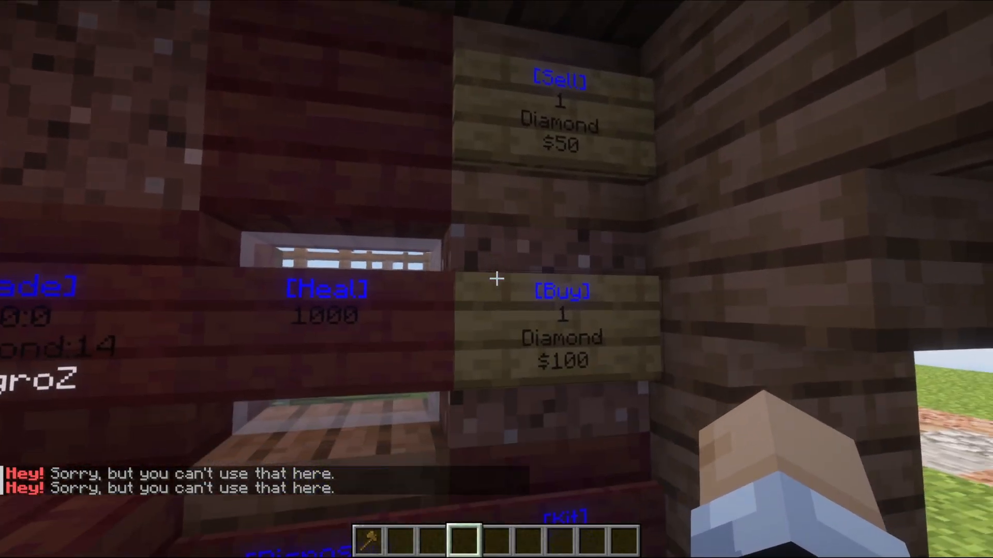
pyautogui.moveTo(496, 280)
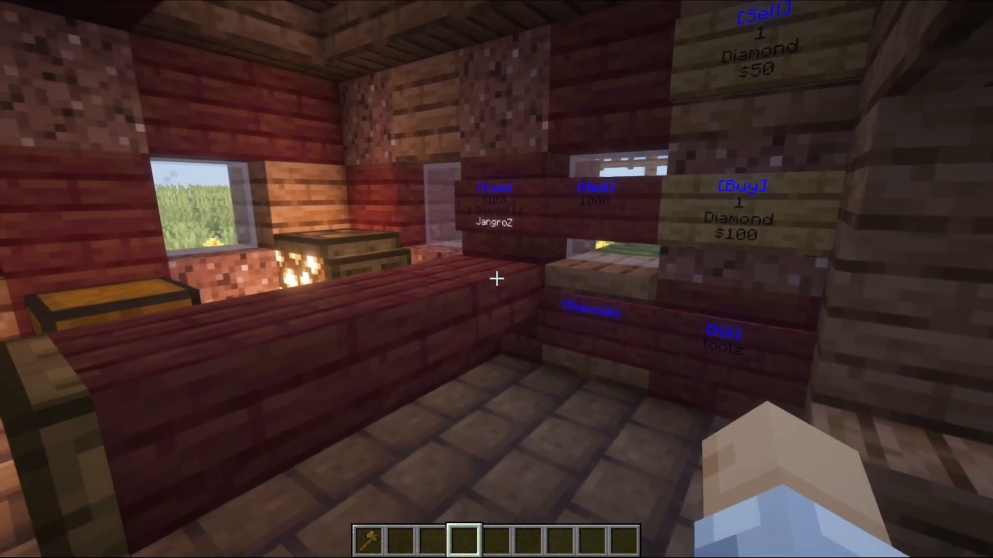
pyautogui.moveTo(496, 278)
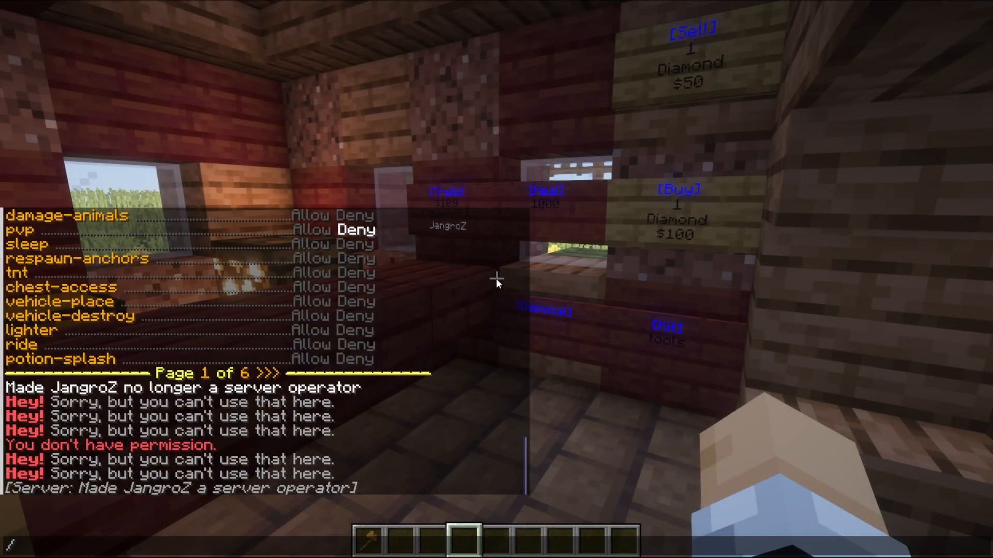
# Bring up the spawn region's flags and set use and chest-access to Allow
pyautogui.write('/region flags JangroZ')
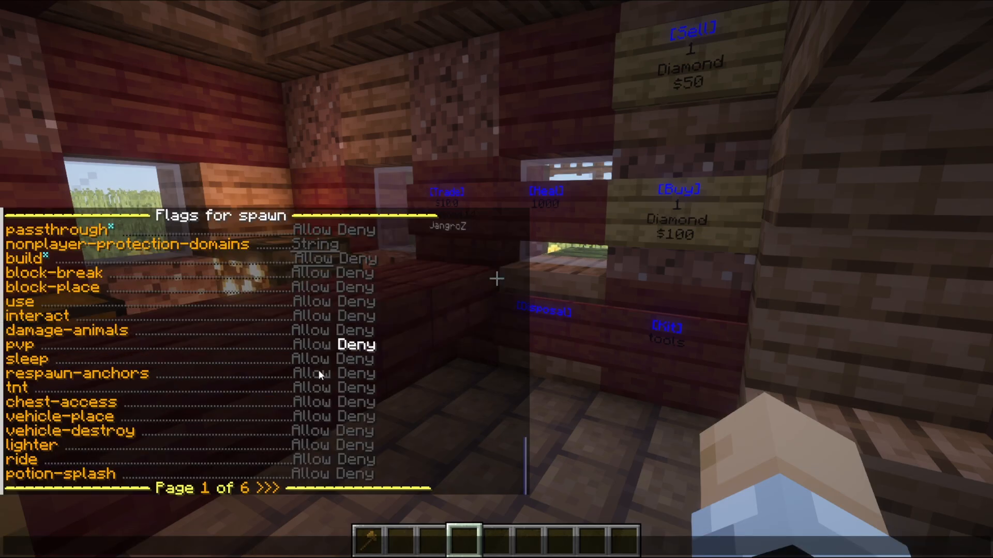
pyautogui.moveTo(306, 302)
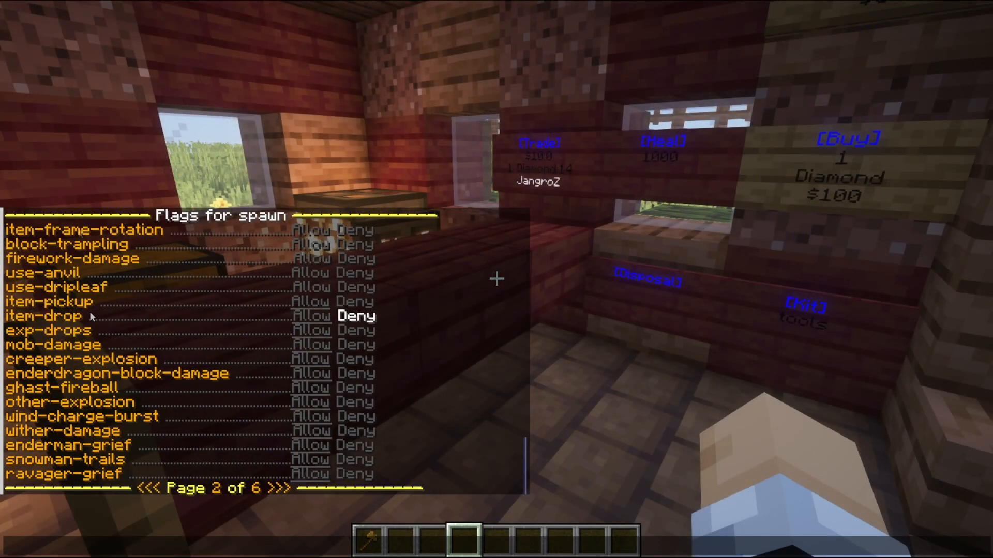
pyautogui.click(150, 488)
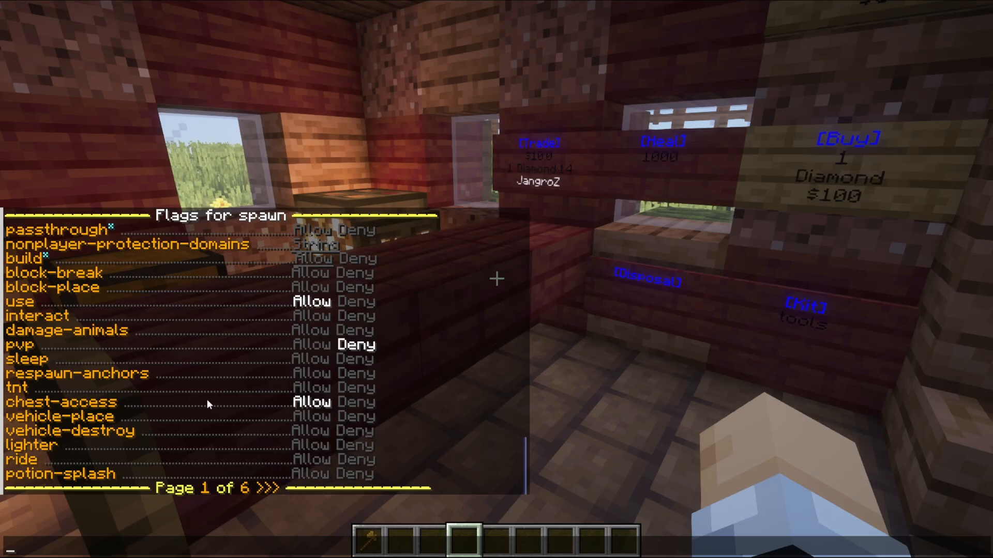
pyautogui.moveTo(228, 414)
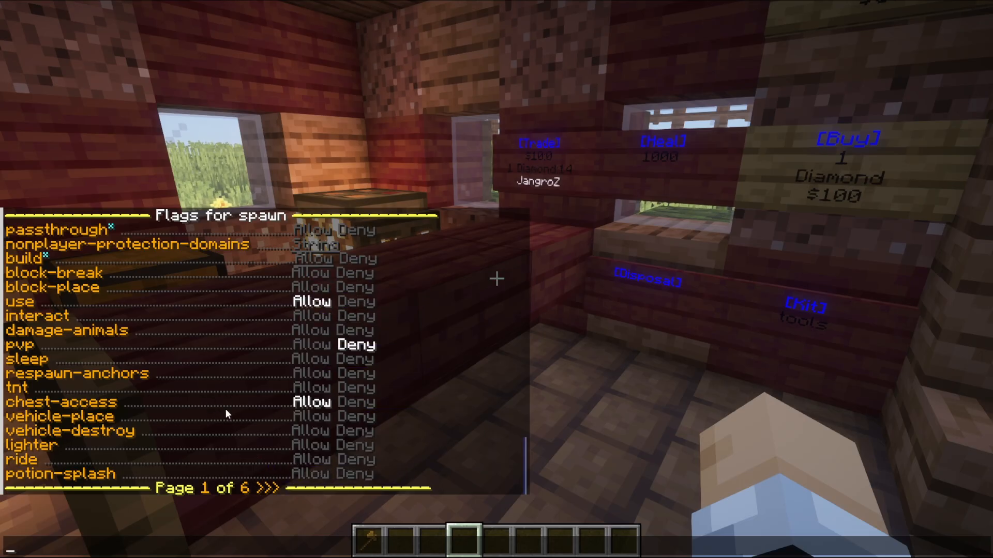
# Remove your operator status again with /deop
pyautogui.write('/deop')
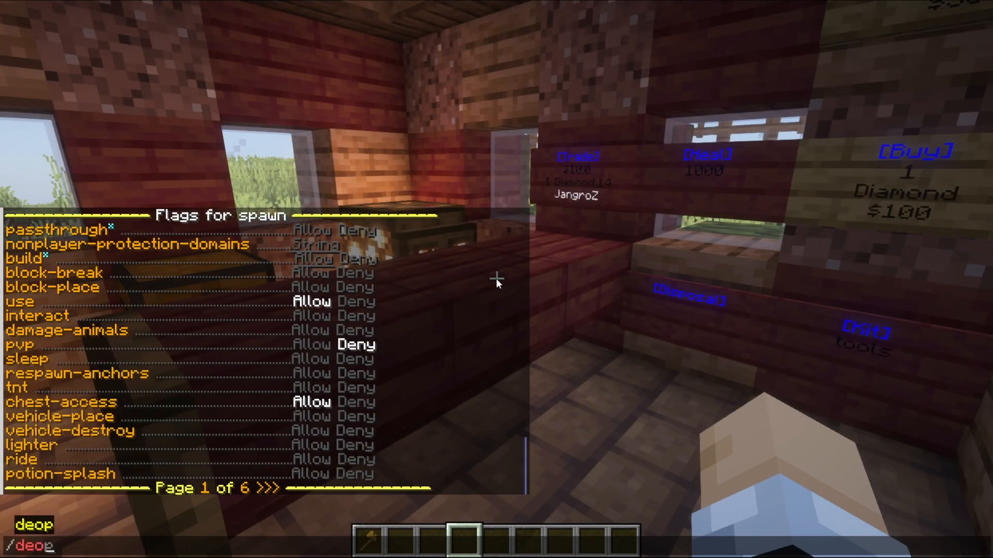
pyautogui.press('Return')
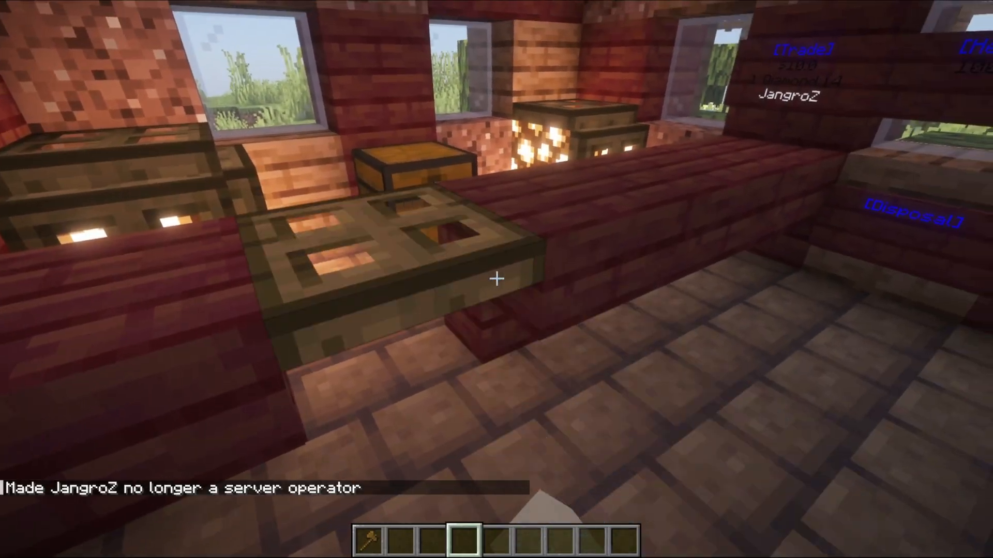
pyautogui.moveTo(497, 279)
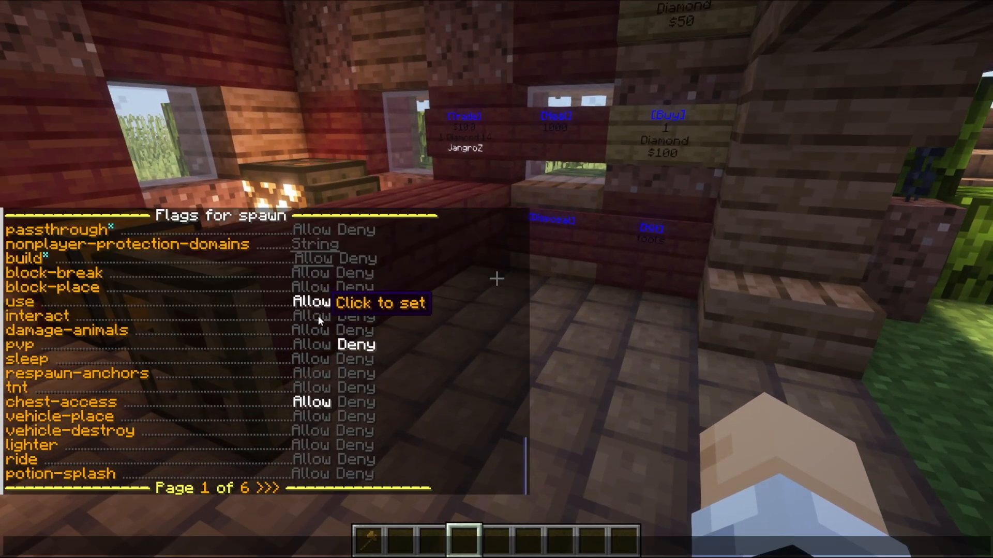
pyautogui.moveTo(316, 357)
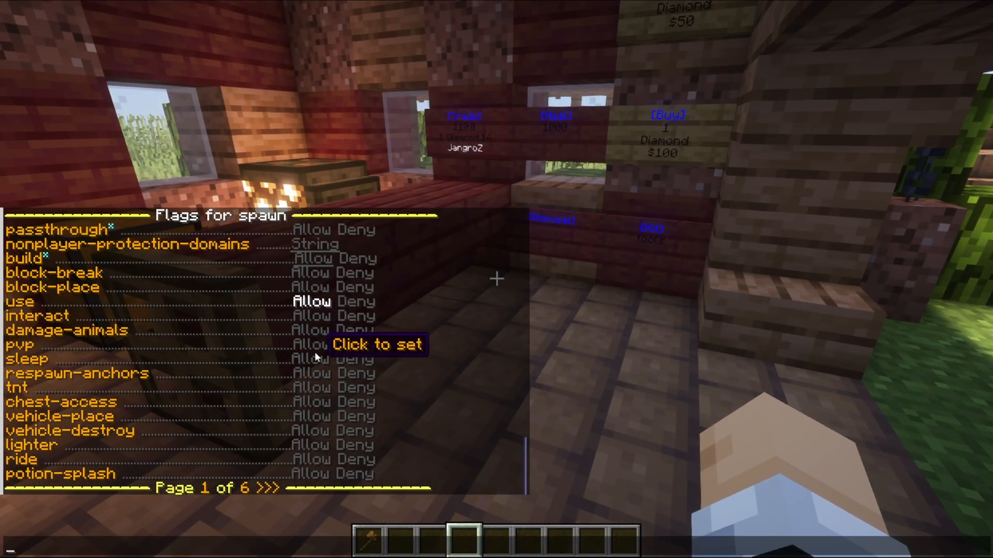
pyautogui.press('Escape')
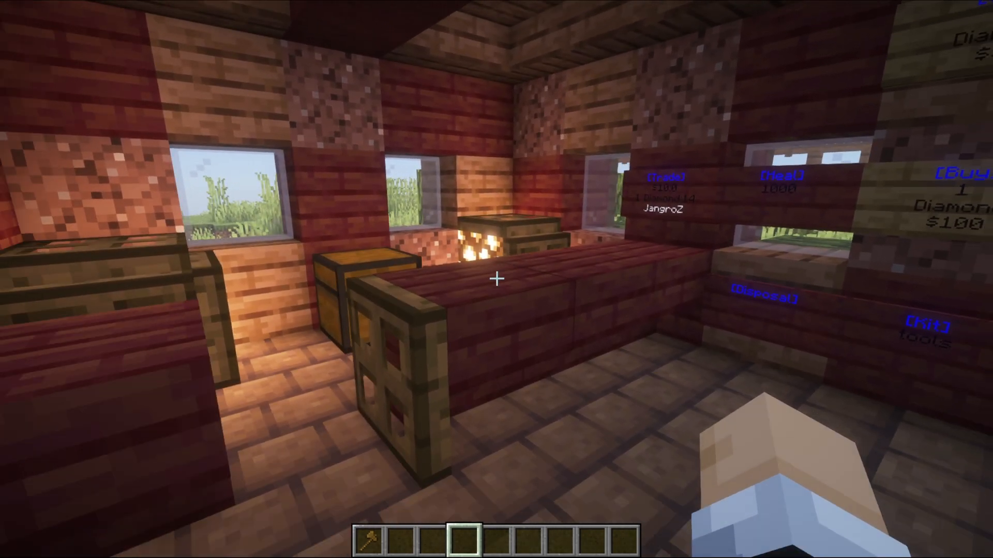
pyautogui.moveTo(494, 279)
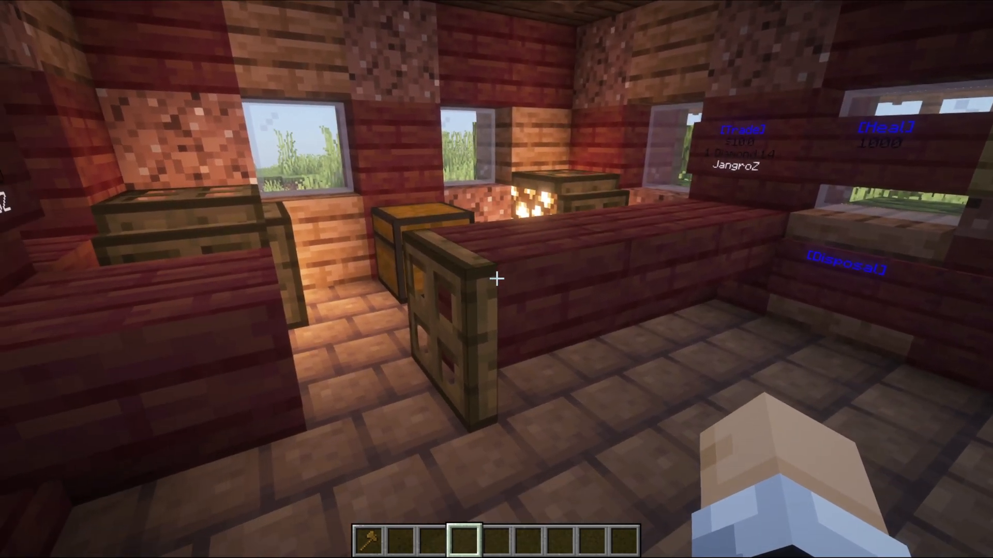
pyautogui.moveTo(496, 279)
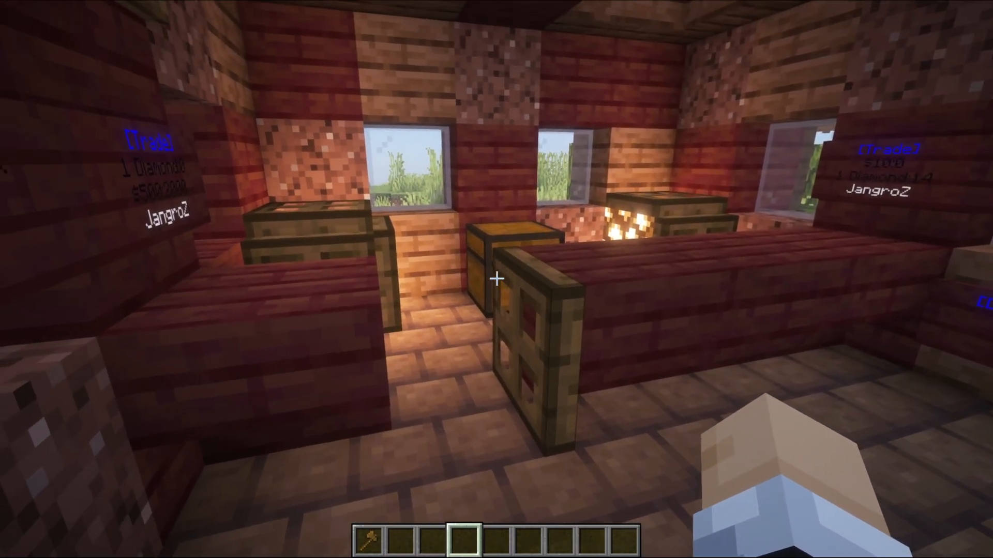
pyautogui.moveTo(496, 278)
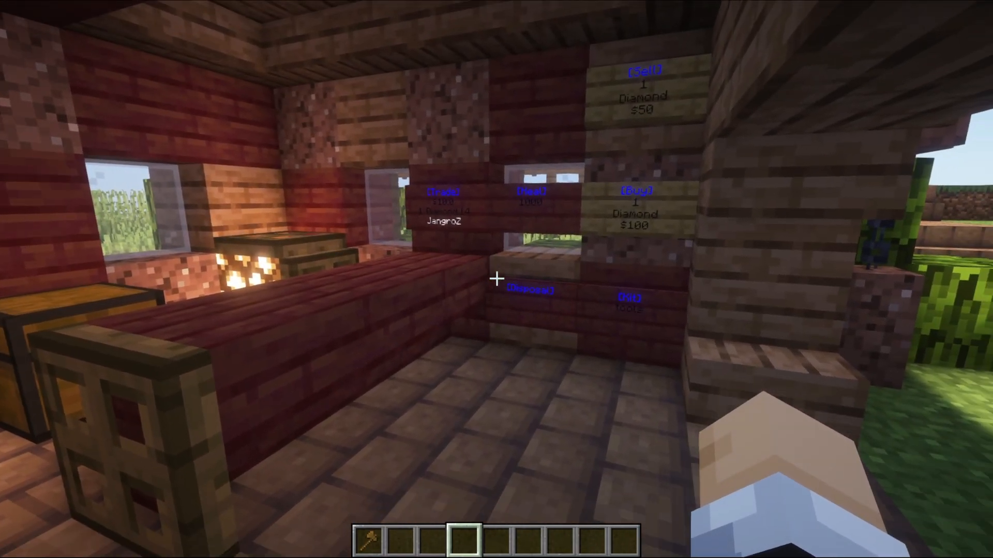
pyautogui.moveTo(497, 278)
pyautogui.write('/lp group default permission set essentials.signs.use.*')
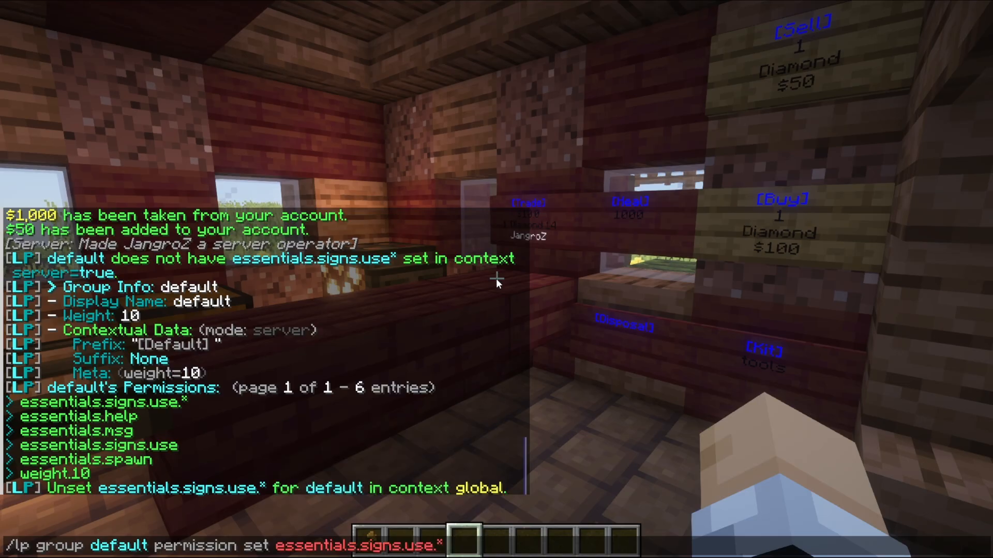
# Grant the default group essentials.signs.use.* true, then show its permission info
pyautogui.write('true')
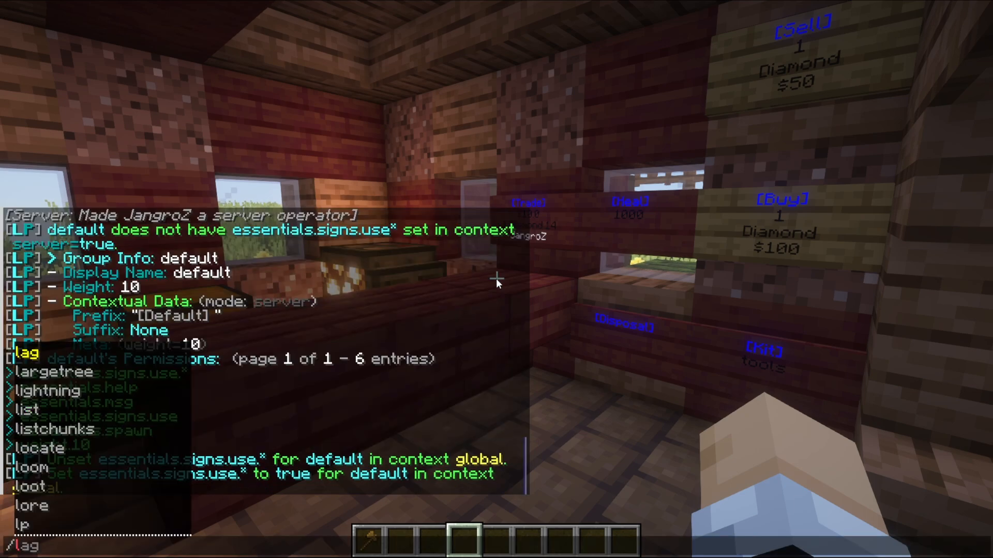
pyautogui.write('/lp group default')
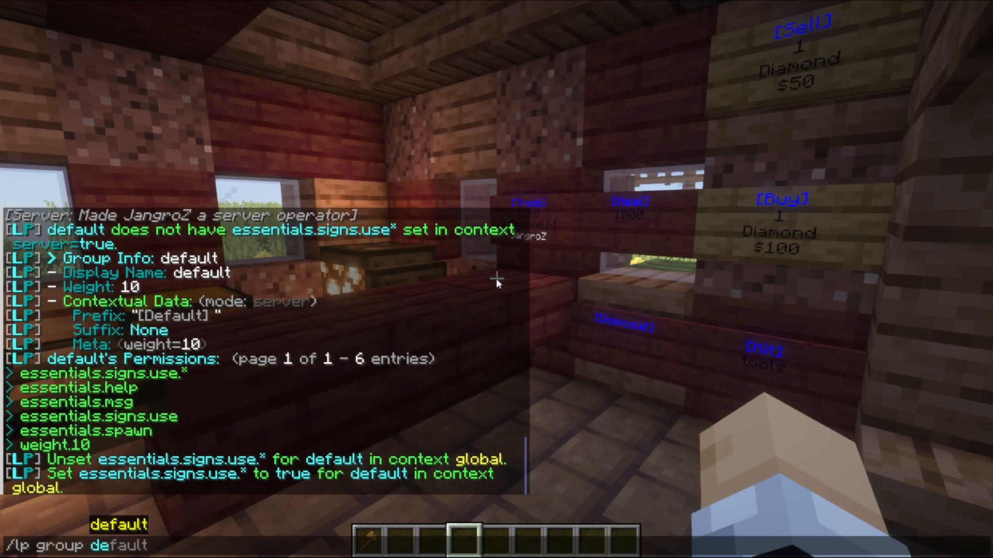
pyautogui.write('permission info')
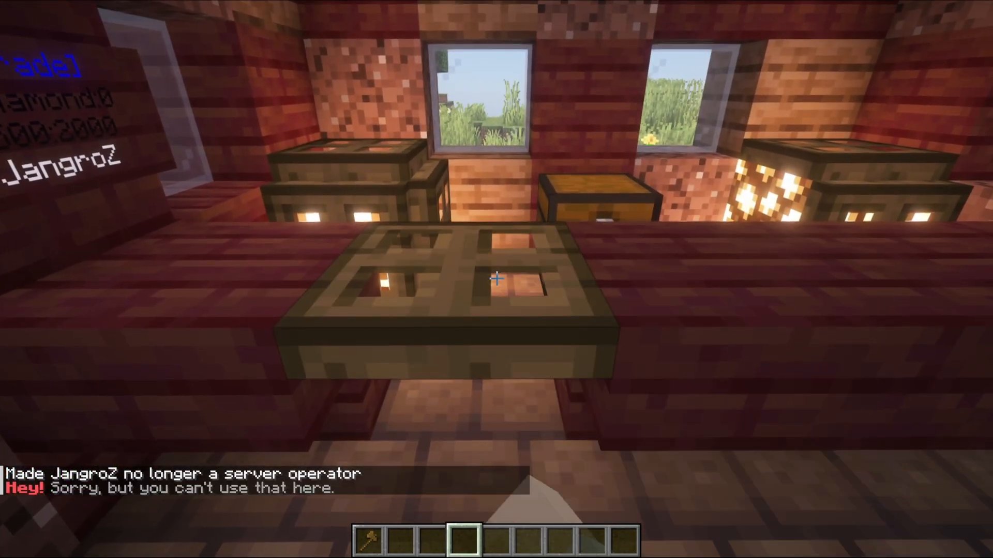
pyautogui.moveTo(496, 278)
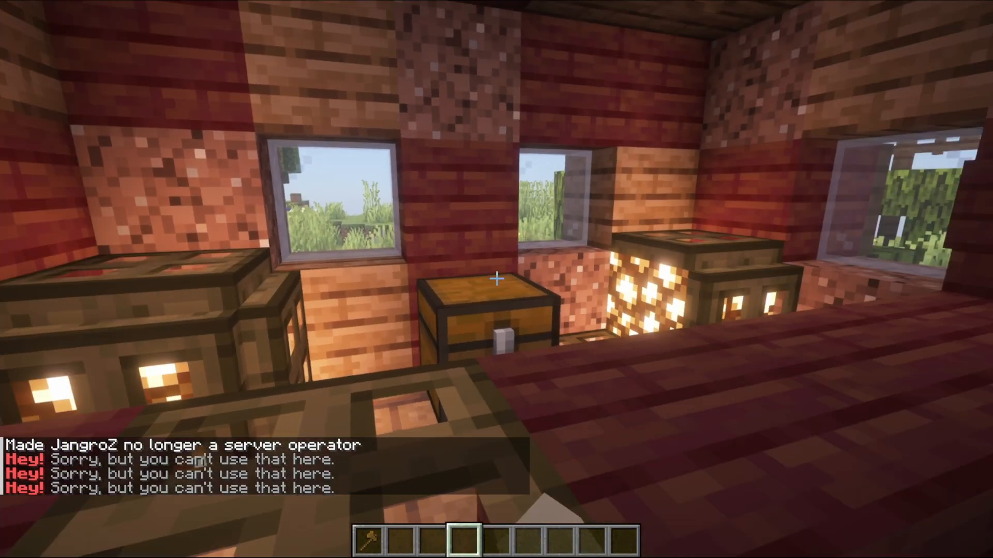
pyautogui.moveTo(497, 279)
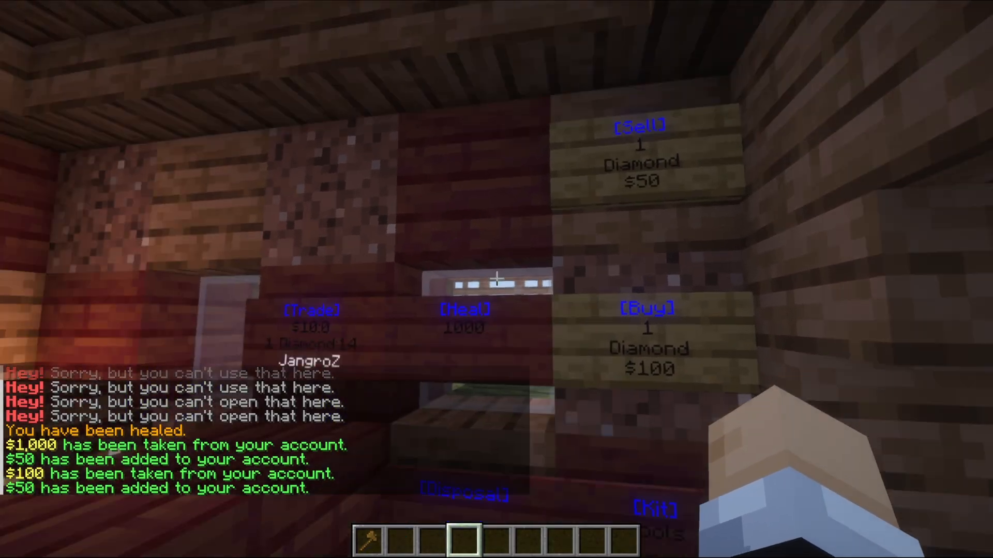
pyautogui.moveTo(496, 280)
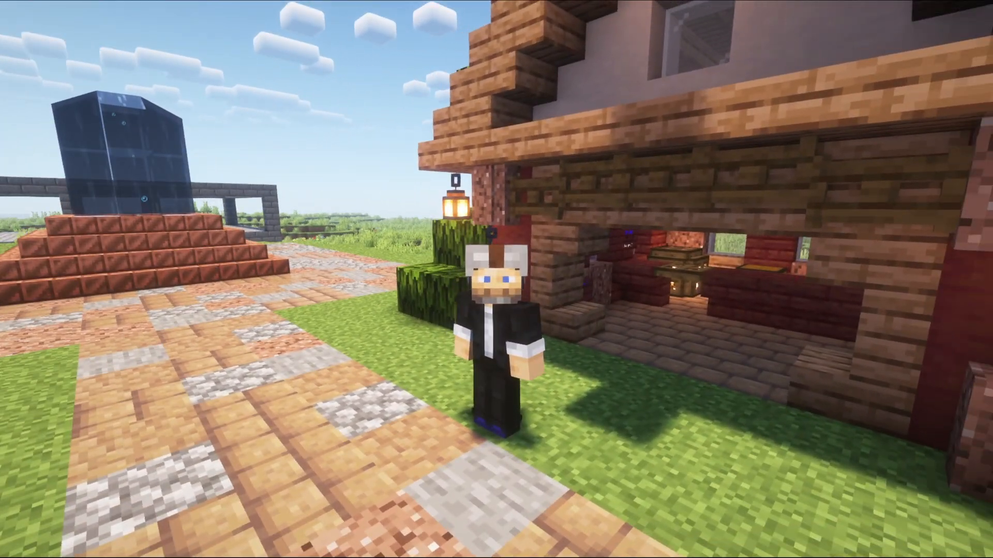
pyautogui.moveTo(496, 280)
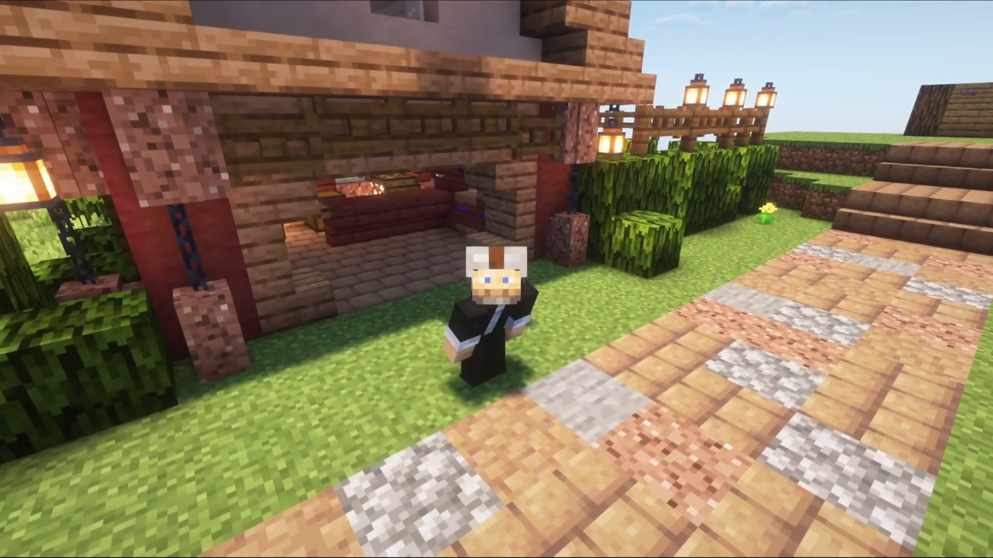
pyautogui.moveTo(496, 280)
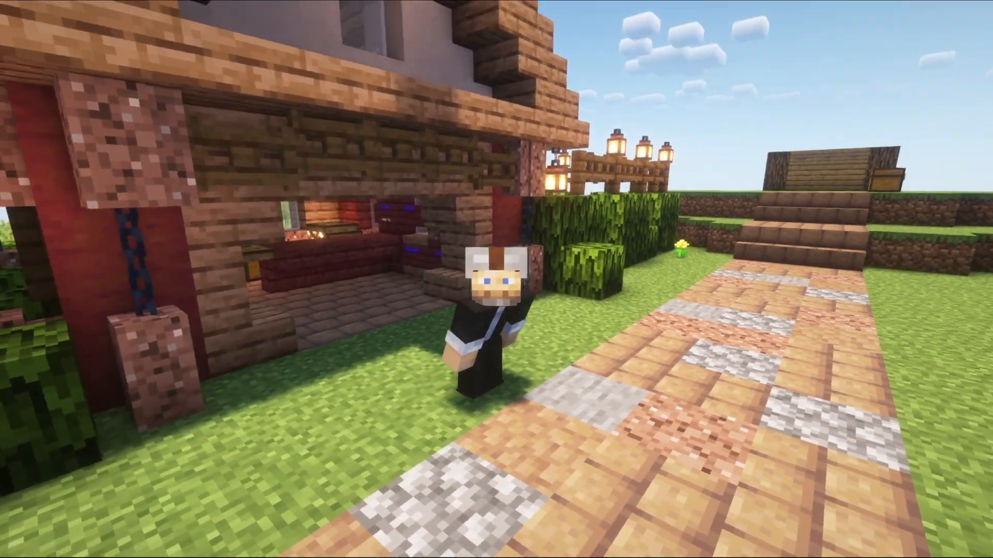